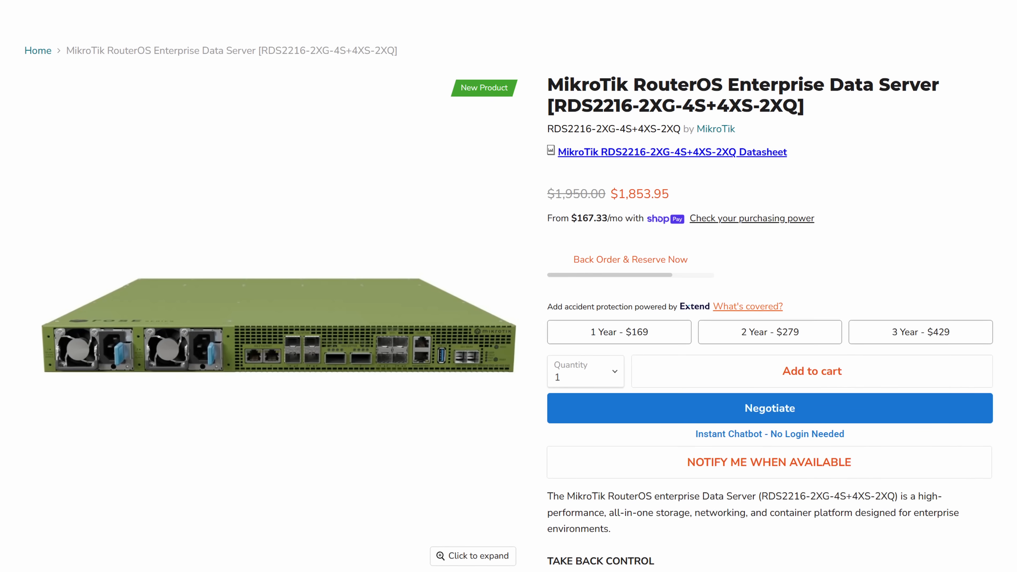
Give Ethernet 4 the static address 192.168.88.2 with mask 255.255.255.0 for reaching 192.168.88.1
{"action": "scroll", "scroll_direction": "down", "scroll_amount": 3}
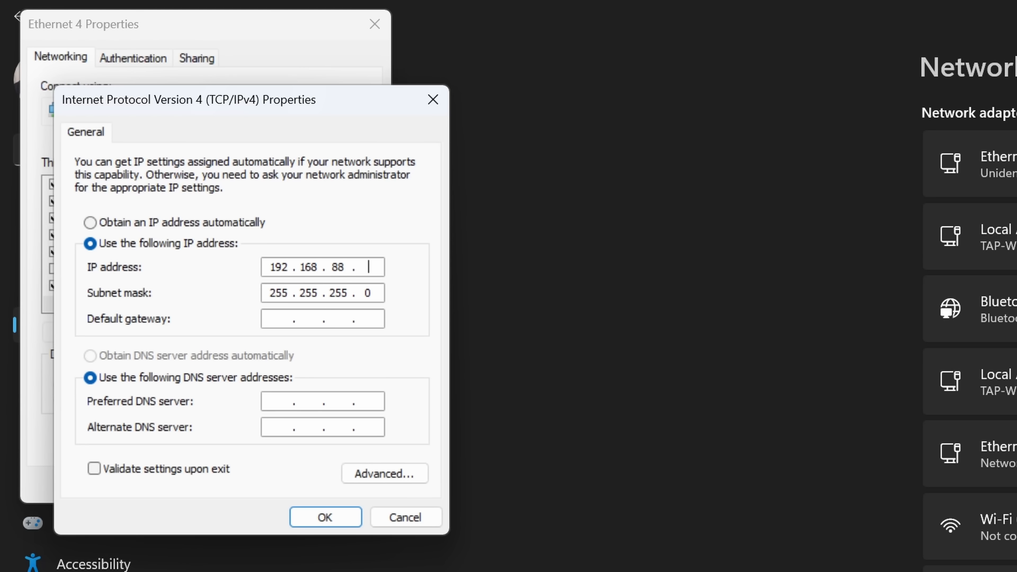
{"action": "type", "text": "2"}
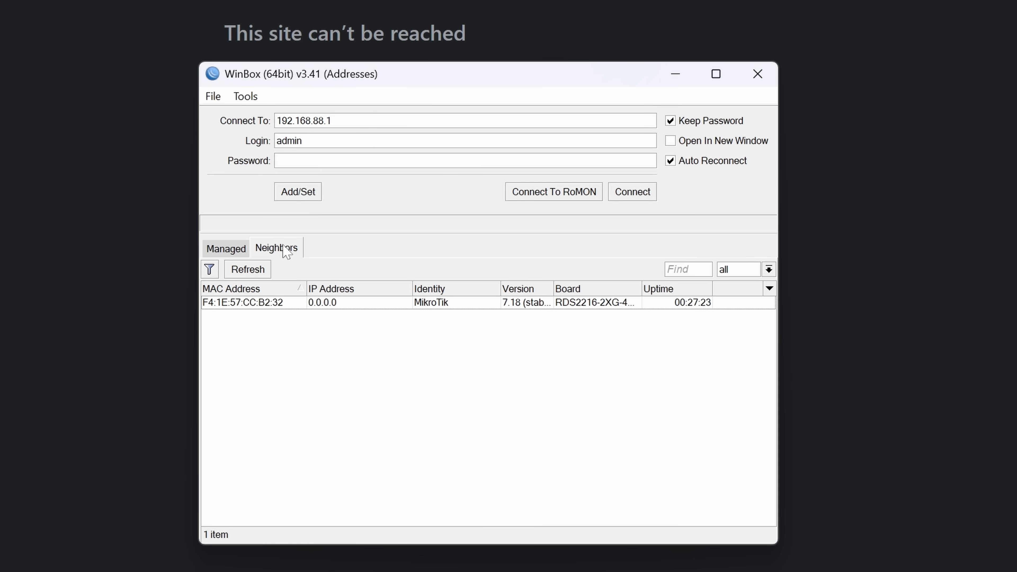
{"action": "mouse_move", "coordinate": [584, 312]}
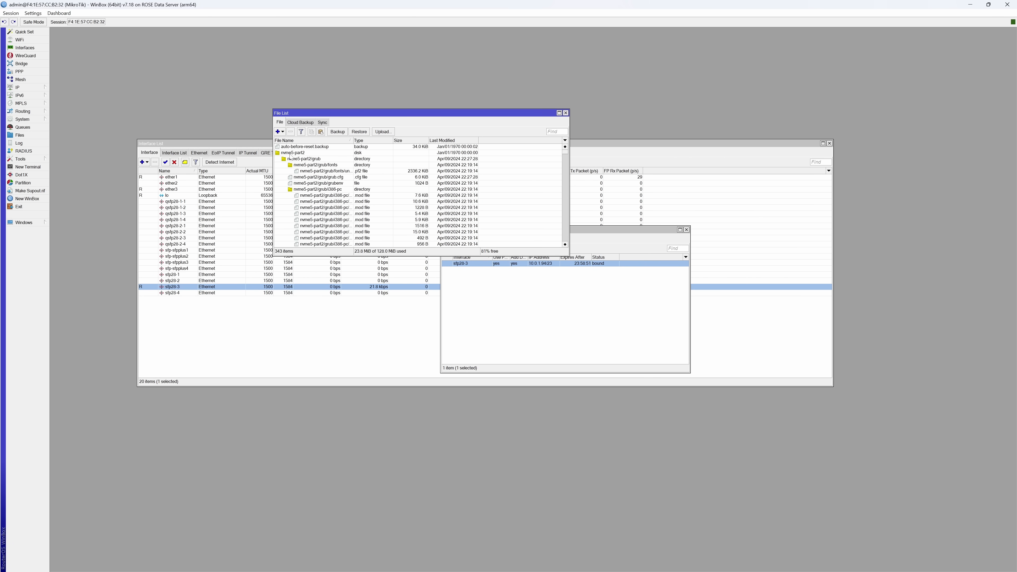
Close the file list and view the sfp28-3 uplink's details among all interfaces
{"action": "left_click", "coordinate": [305, 158]}
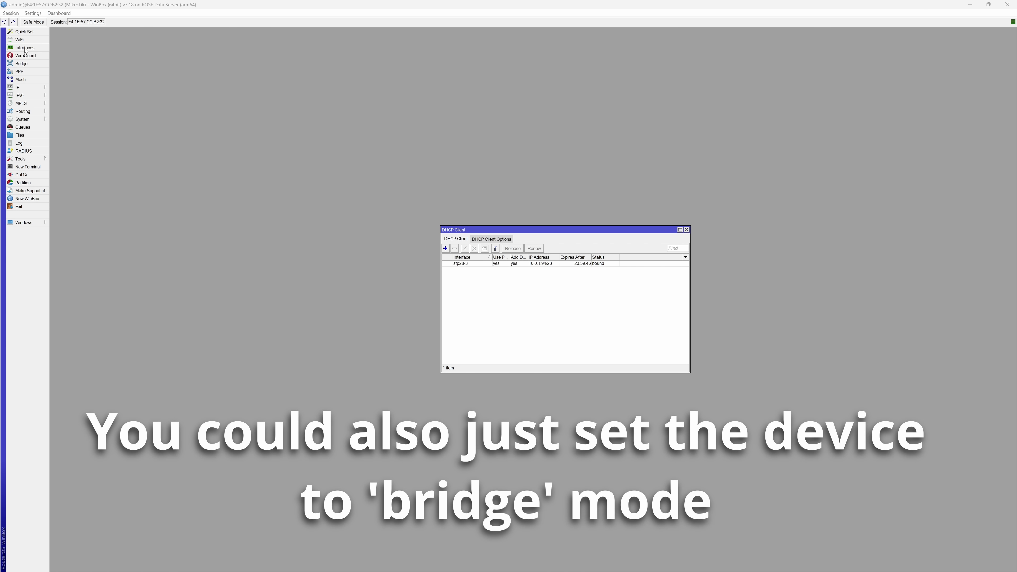
{"action": "left_click", "coordinate": [25, 47]}
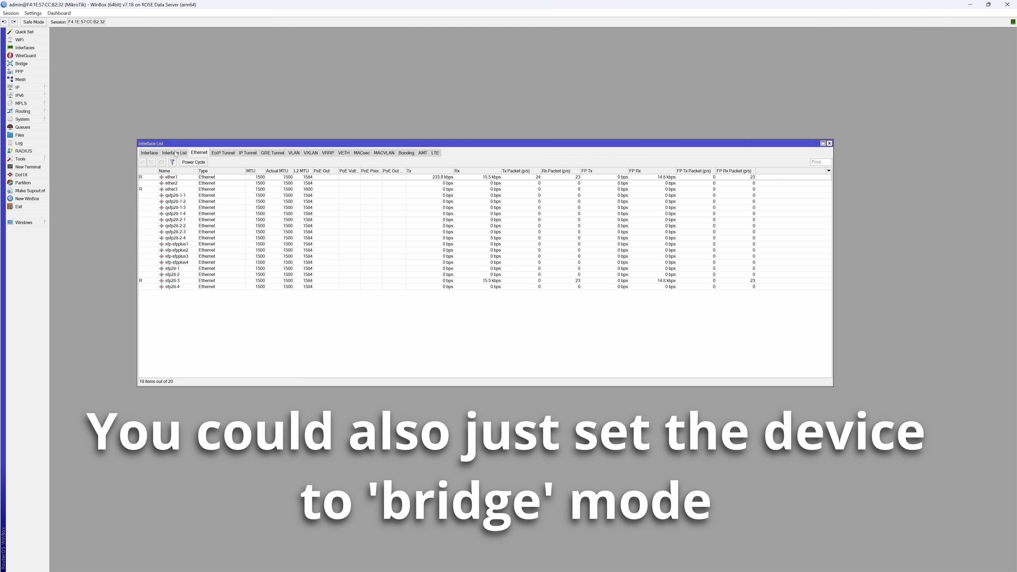
{"action": "left_click", "coordinate": [149, 153]}
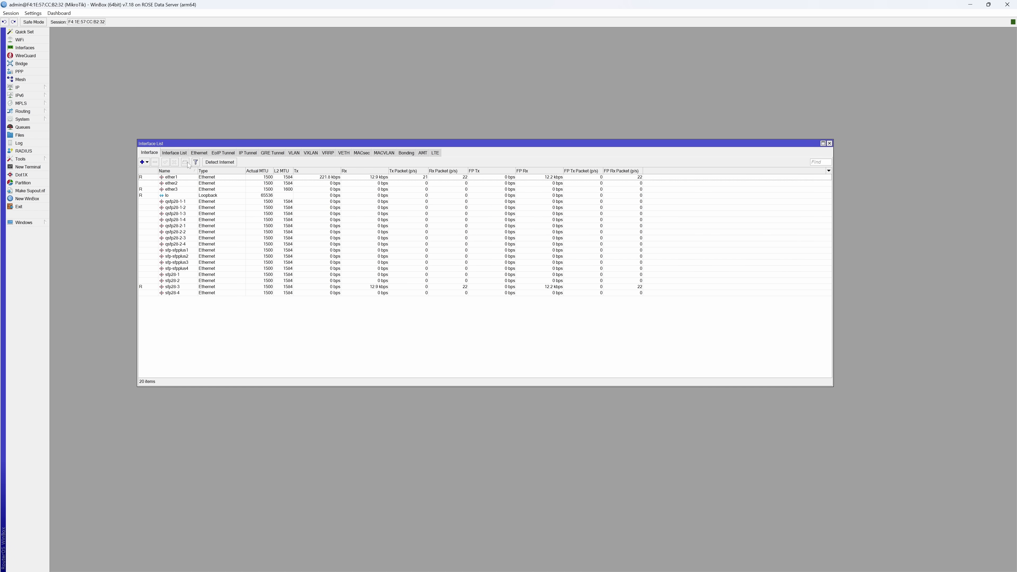
{"action": "left_click", "coordinate": [171, 286]}
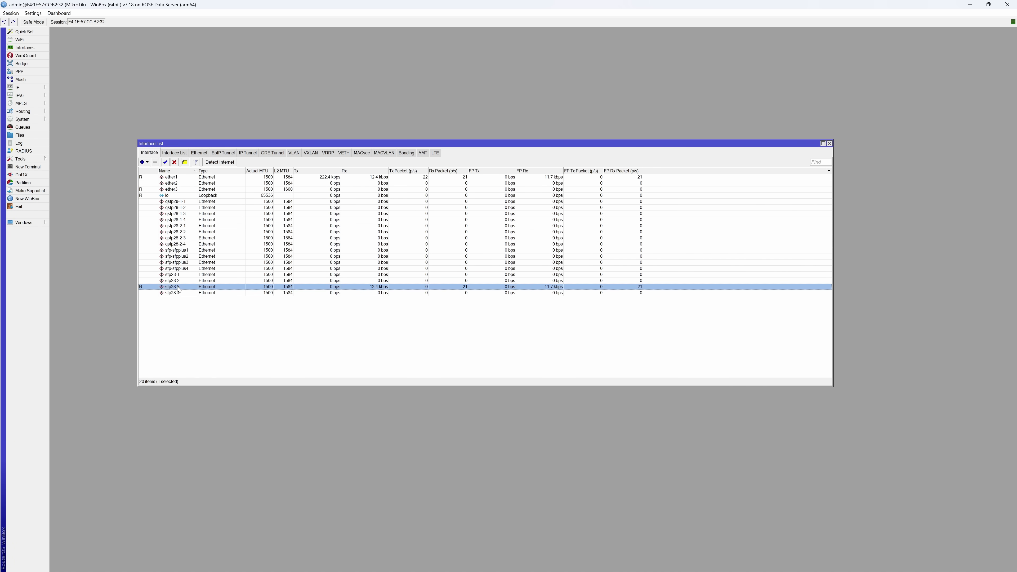
{"action": "double_click", "coordinate": [173, 285]}
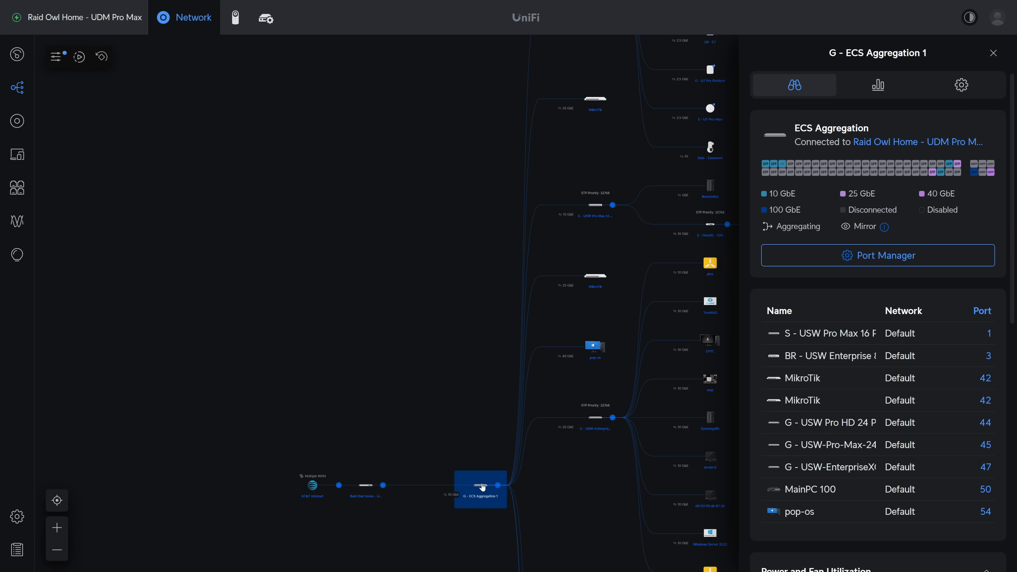
Show the settings of SFP port 42 on ECS Aggregation 1 where the MikroTik connects
{"action": "left_click", "coordinate": [876, 255]}
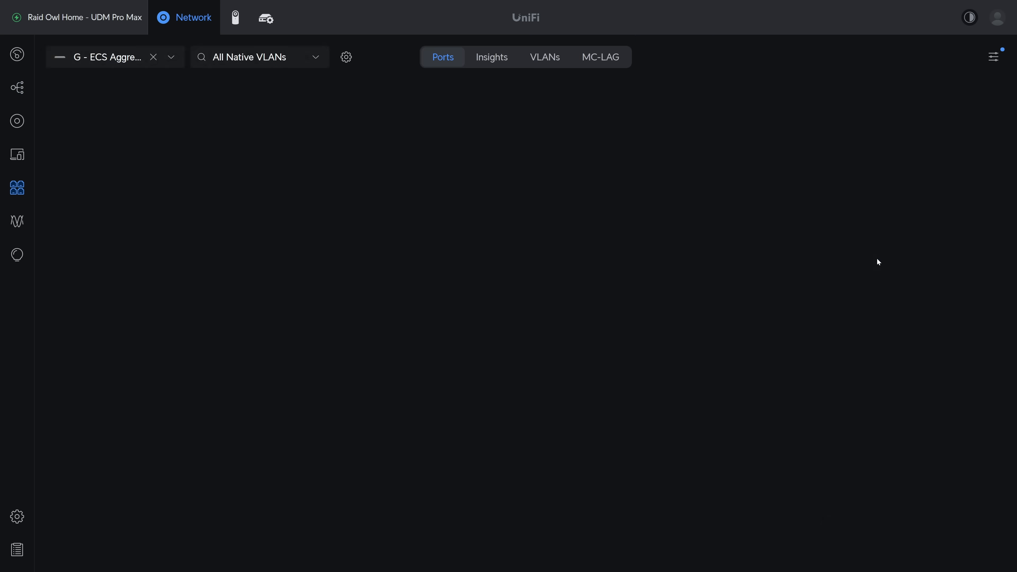
{"action": "left_click", "coordinate": [101, 56]}
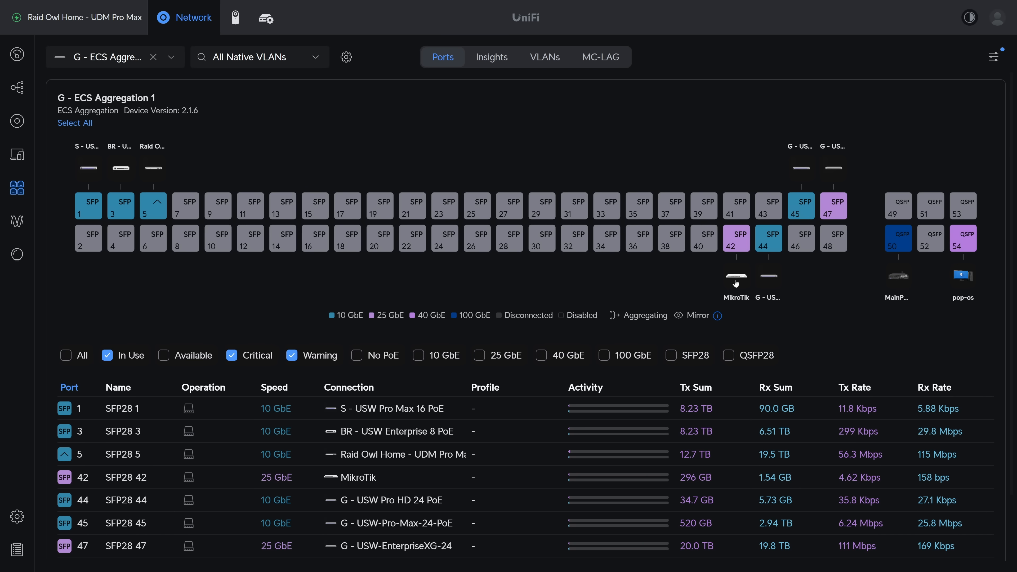
{"action": "left_click", "coordinate": [735, 238]}
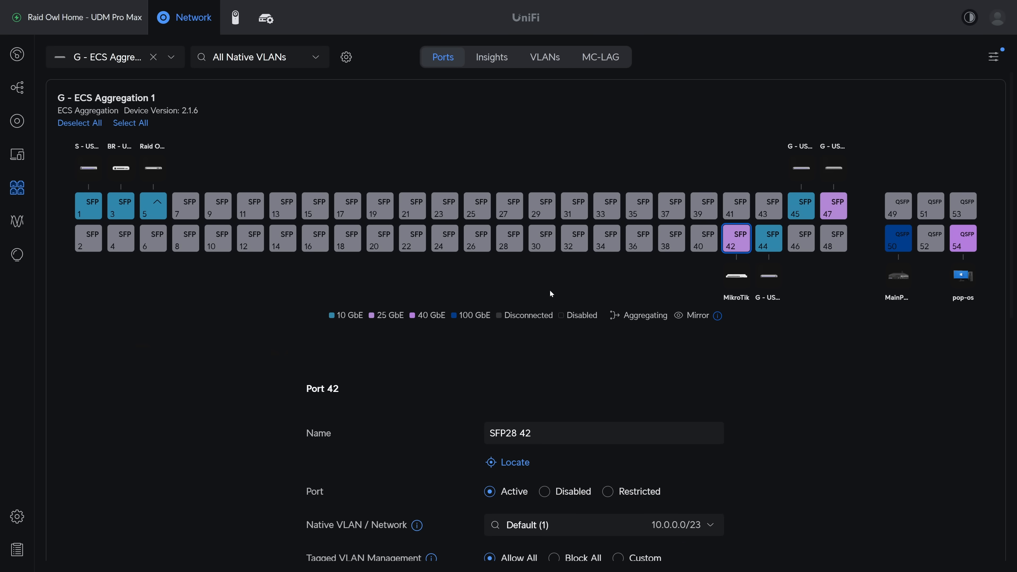
{"action": "scroll", "scroll_direction": "down", "scroll_amount": 3}
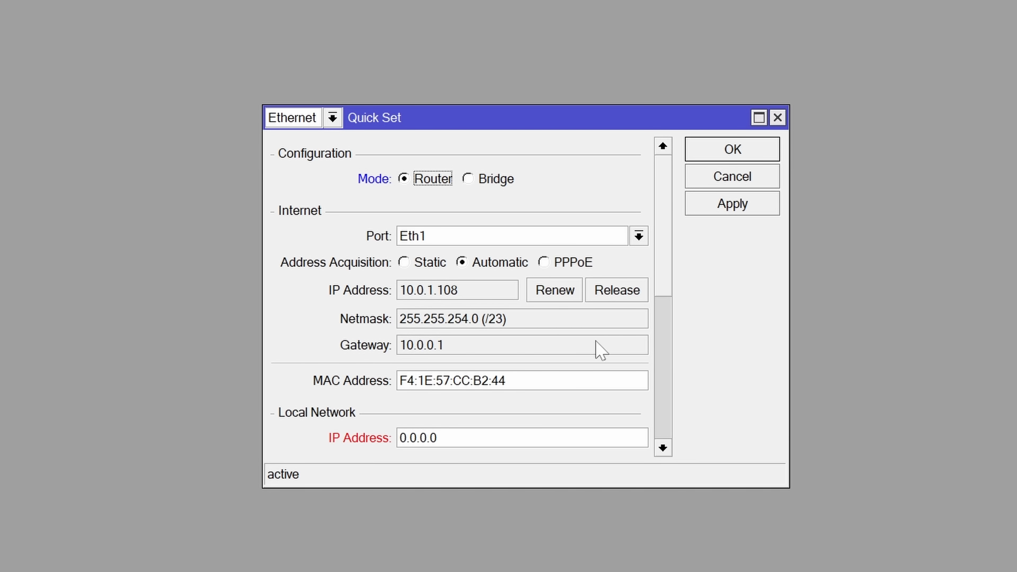
Review Quick Set's Internet section showing Router mode with Eth1 on automatic addressing
{"action": "scroll", "scroll_direction": "down", "scroll_amount": 3}
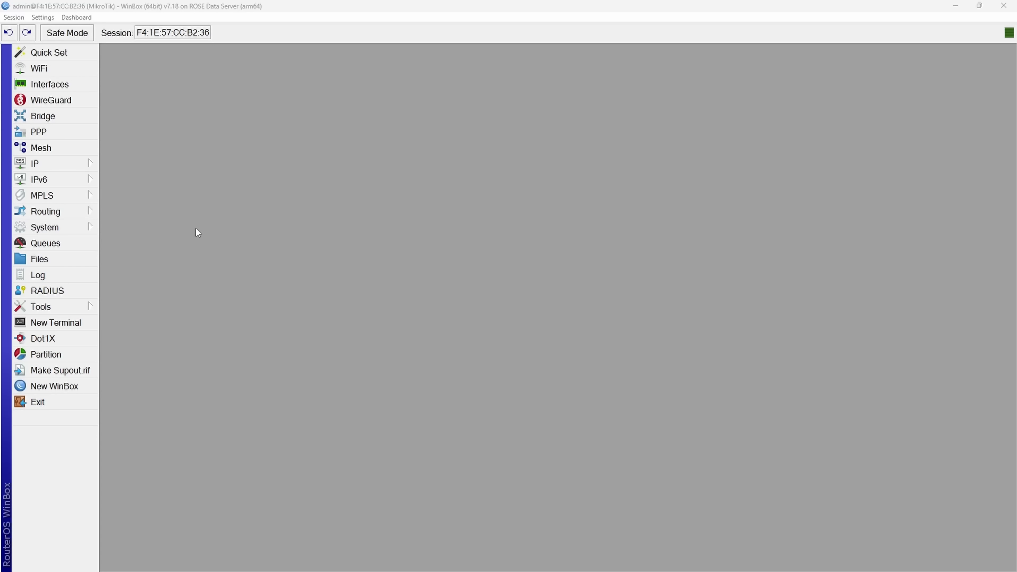
{"action": "mouse_move", "coordinate": [160, 83]}
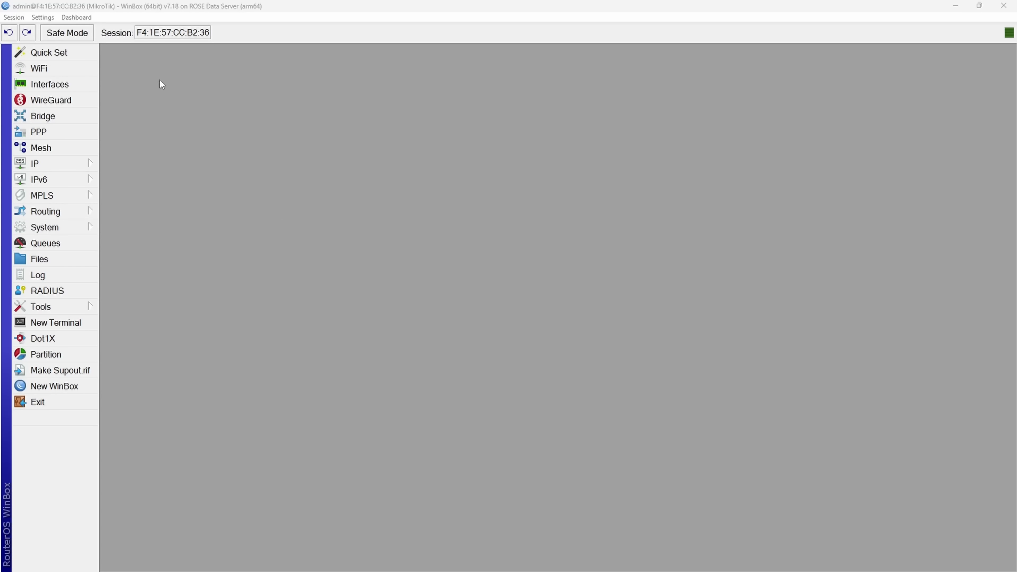
{"action": "mouse_move", "coordinate": [75, 211]}
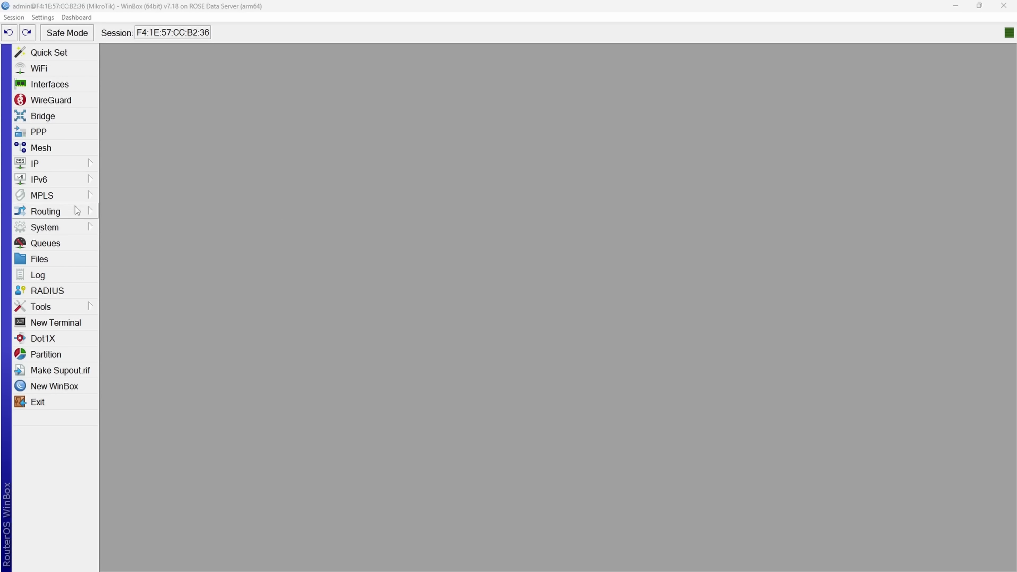
{"action": "mouse_move", "coordinate": [75, 210]}
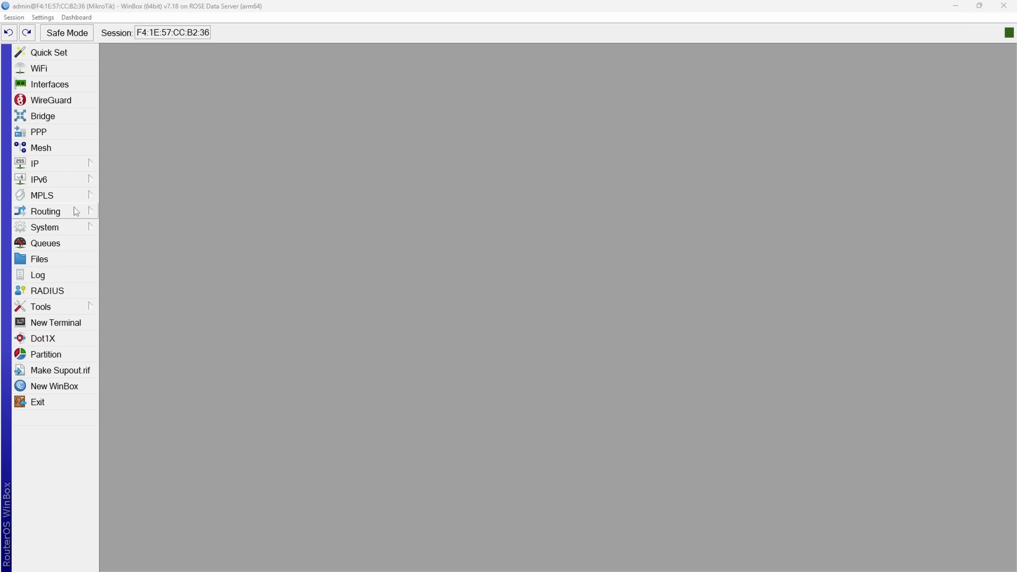
List the disks and select the raid1 CT500P3PSSD8 drive and three 800GB NVMe drives in turn
{"action": "left_click", "coordinate": [45, 227]}
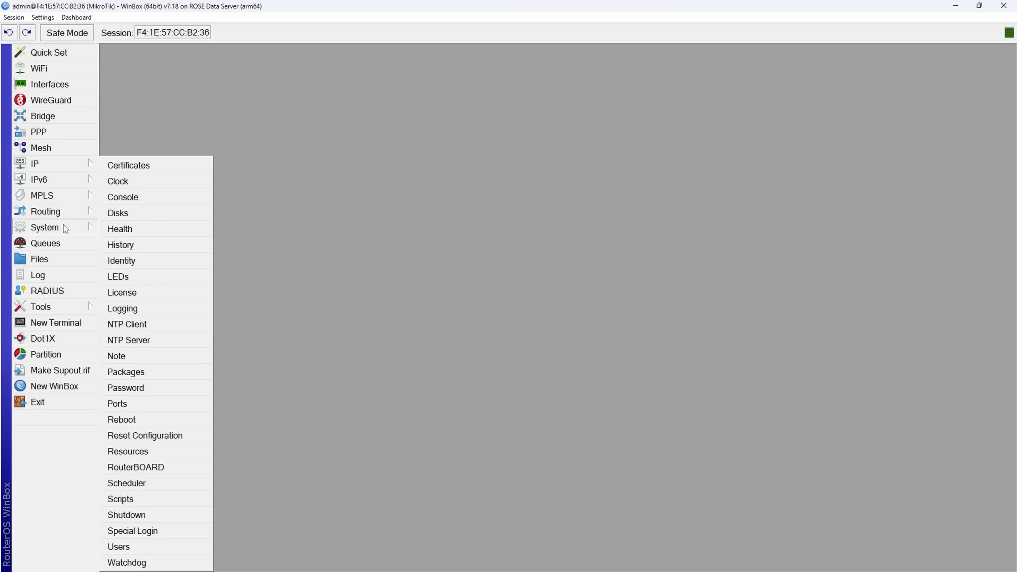
{"action": "left_click", "coordinate": [118, 213]}
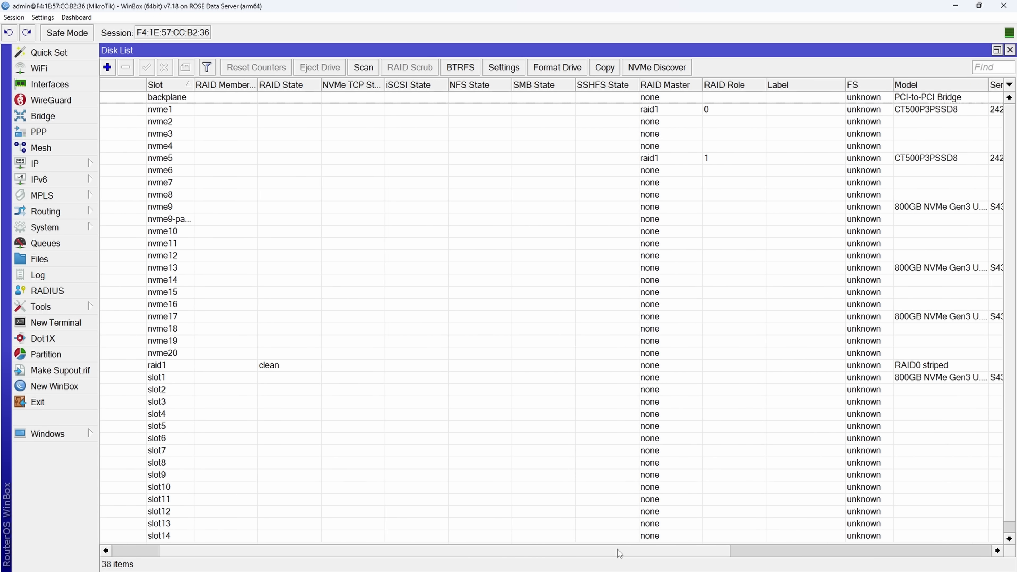
{"action": "scroll", "scroll_direction": "right", "scroll_amount": 3}
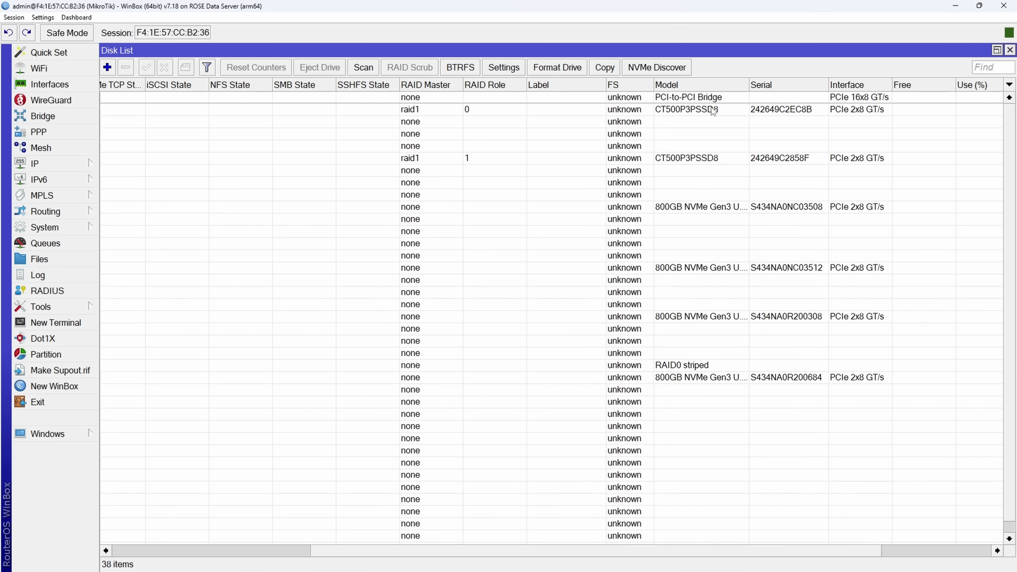
{"action": "left_click", "coordinate": [687, 158]}
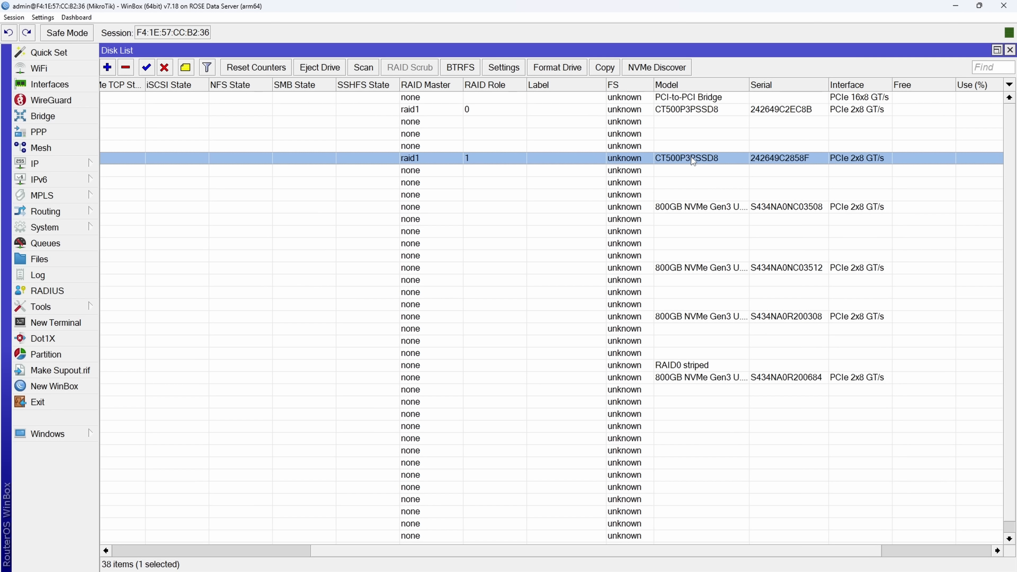
{"action": "mouse_move", "coordinate": [562, 133]}
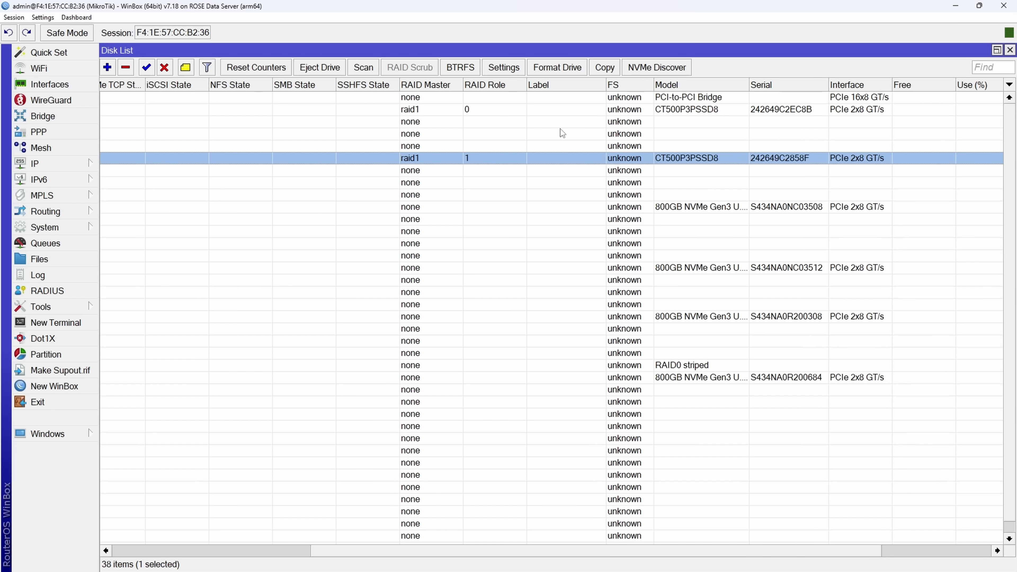
{"action": "left_click", "coordinate": [700, 206]}
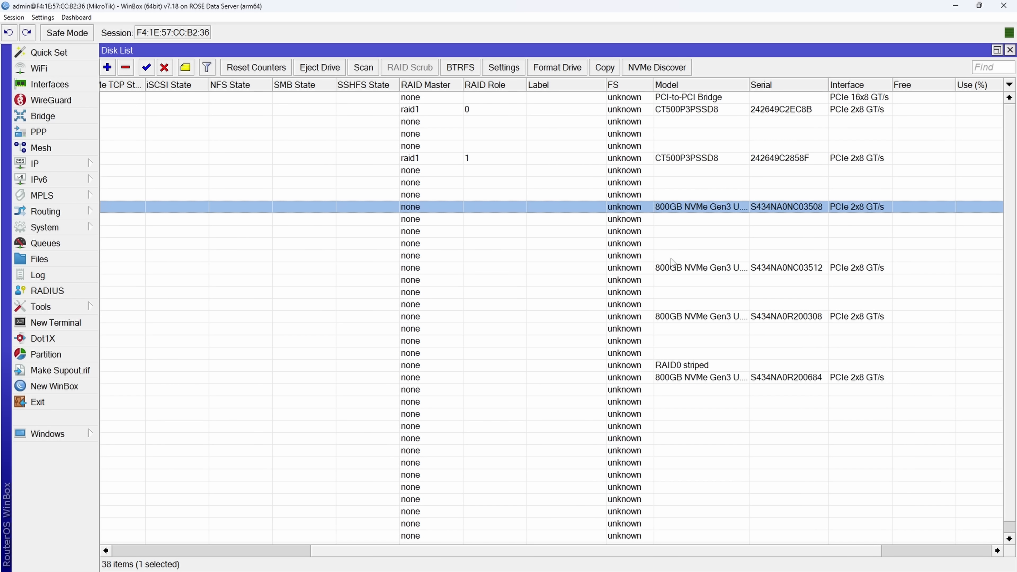
{"action": "left_click", "coordinate": [700, 267]}
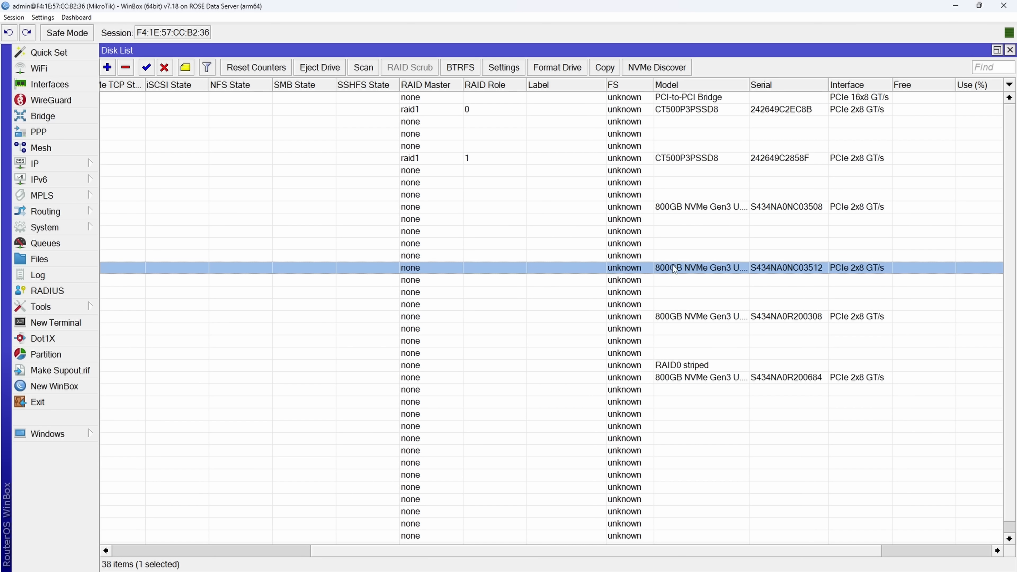
{"action": "left_click", "coordinate": [700, 316]}
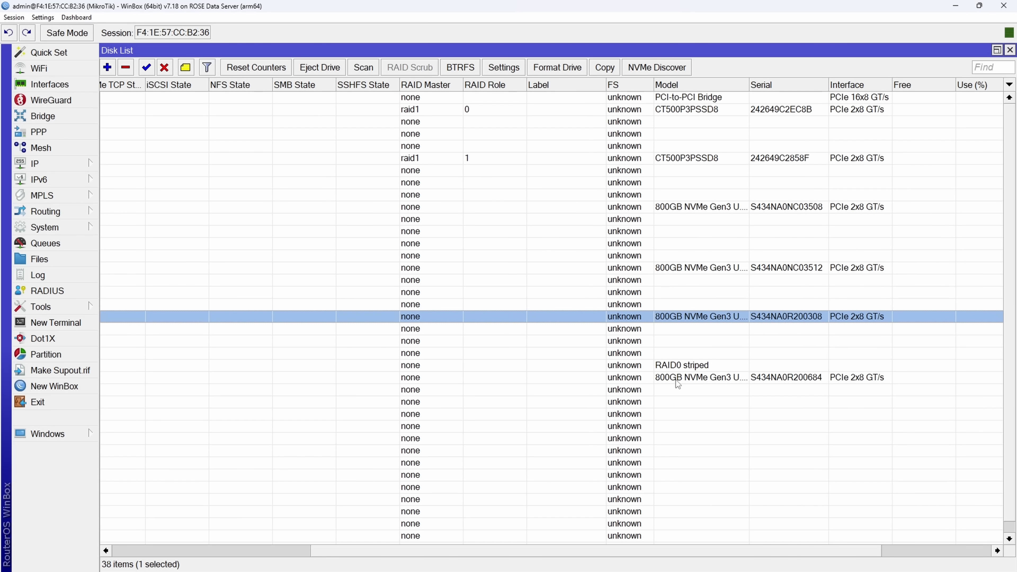
{"action": "mouse_move", "coordinate": [694, 272]}
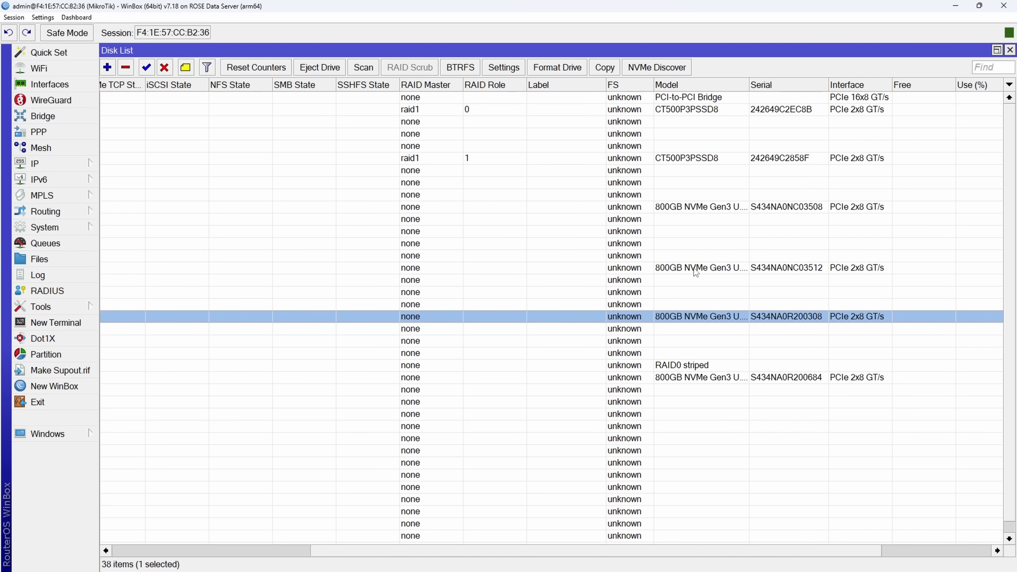
{"action": "left_click", "coordinate": [107, 67]}
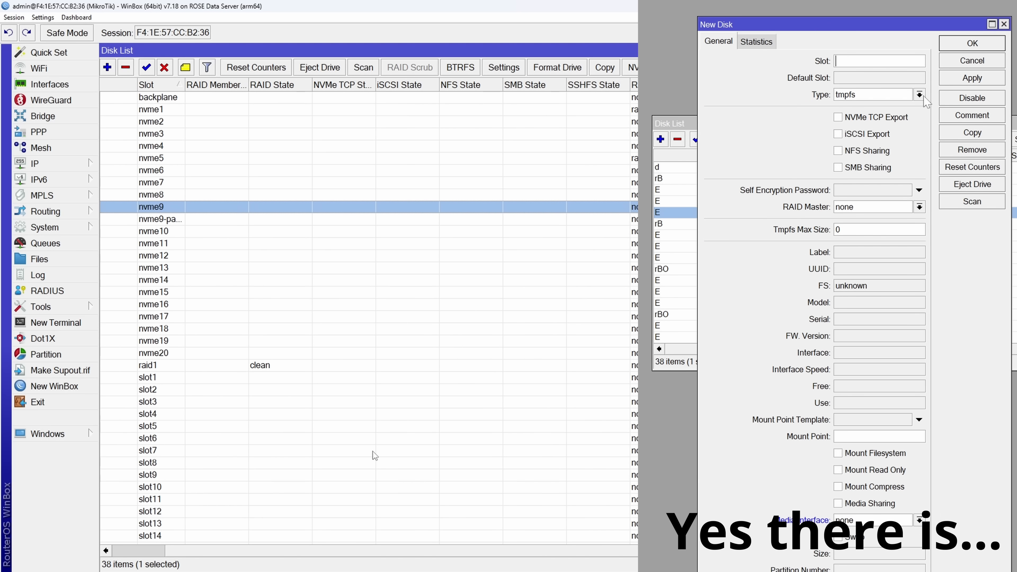
Add disk raid2 as type raid with raid-type=0 and raid-device-count=4 from the terminal
{"action": "left_click", "coordinate": [872, 94]}
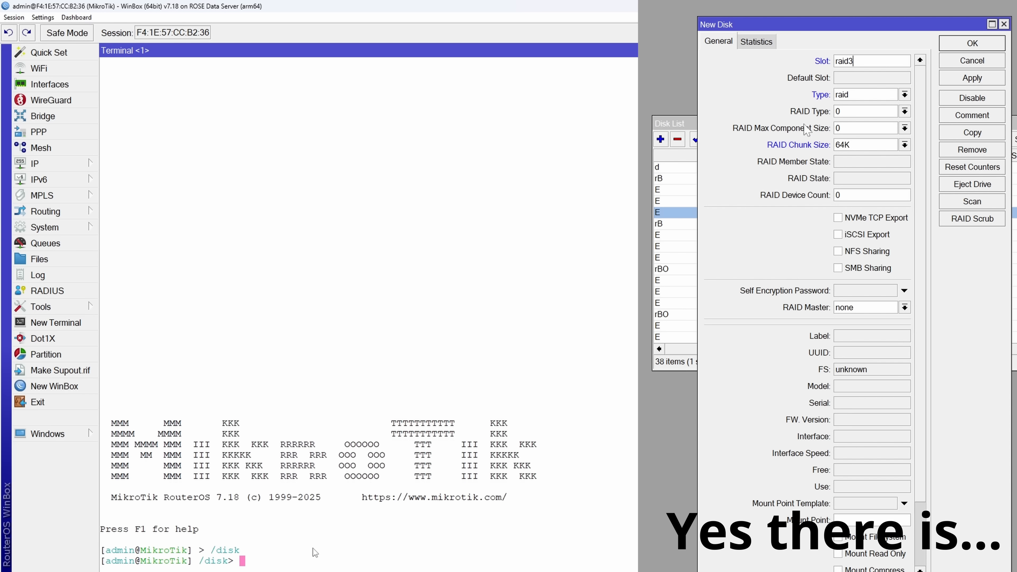
{"action": "type", "text": "add raid-device-count=4"}
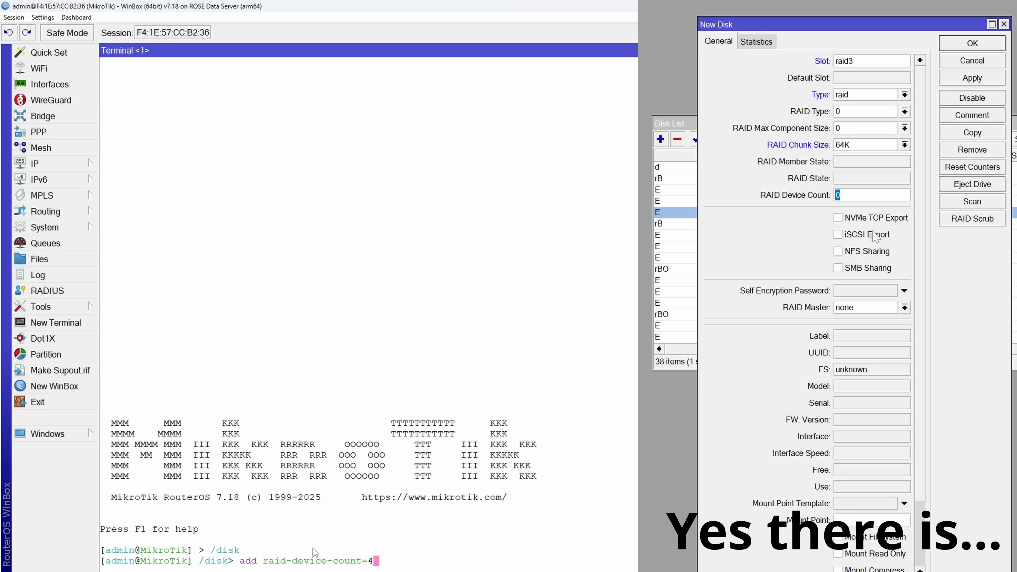
{"action": "type", "text": "raid-type=0 slot"}
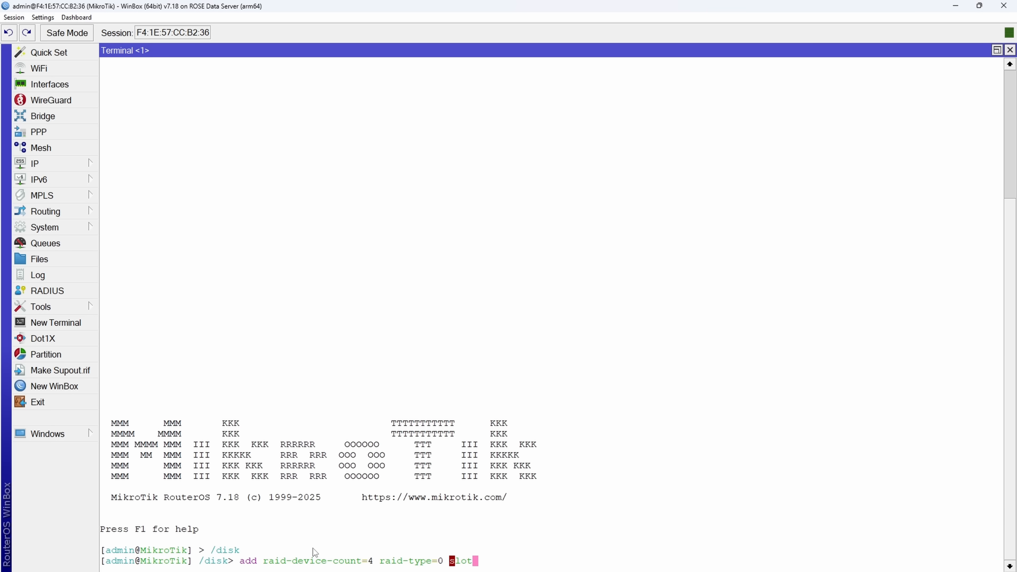
{"action": "type", "text": "="}
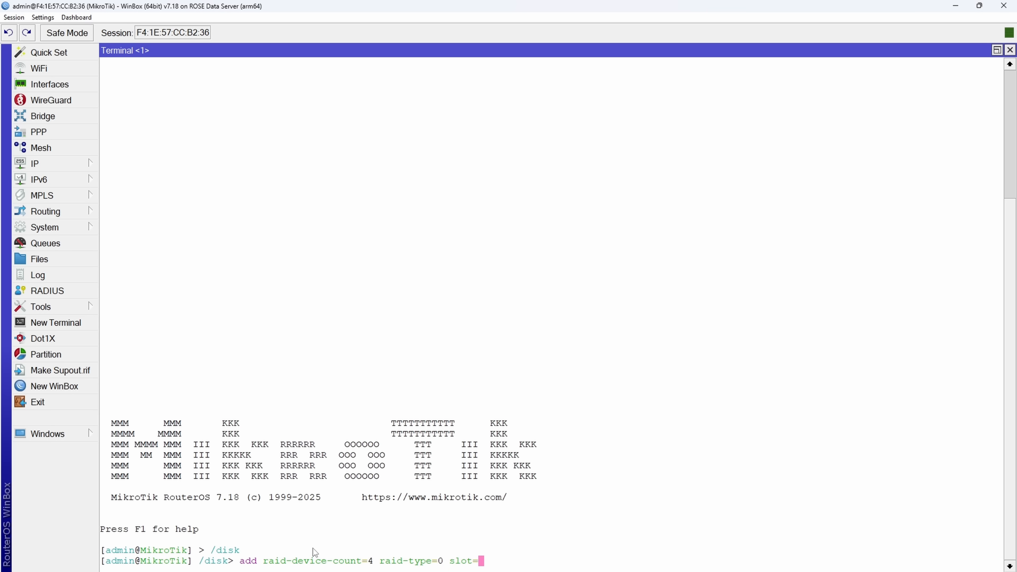
{"action": "type", "text": "raid2 type=raid"}
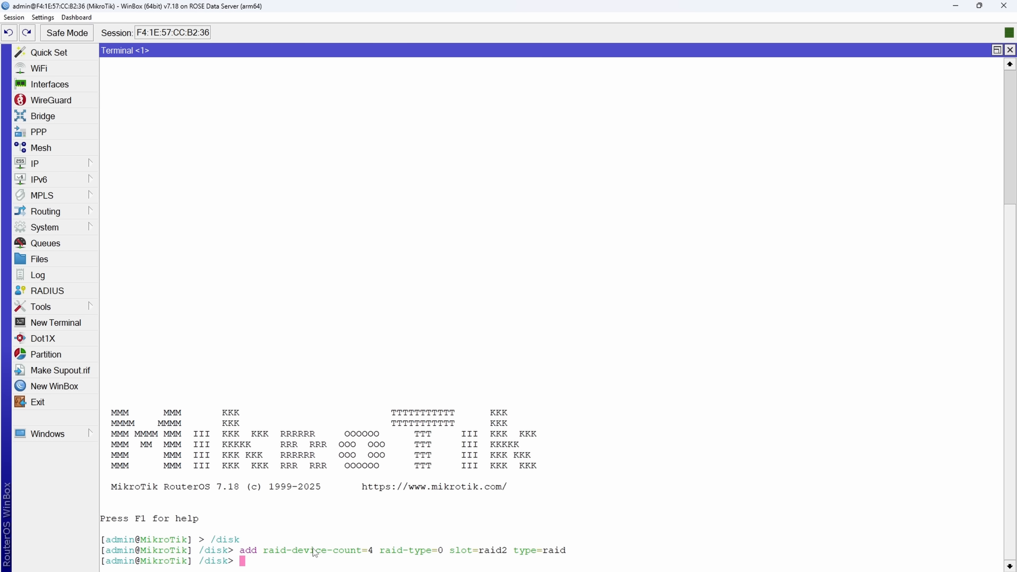
{"action": "mouse_move", "coordinate": [119, 197]}
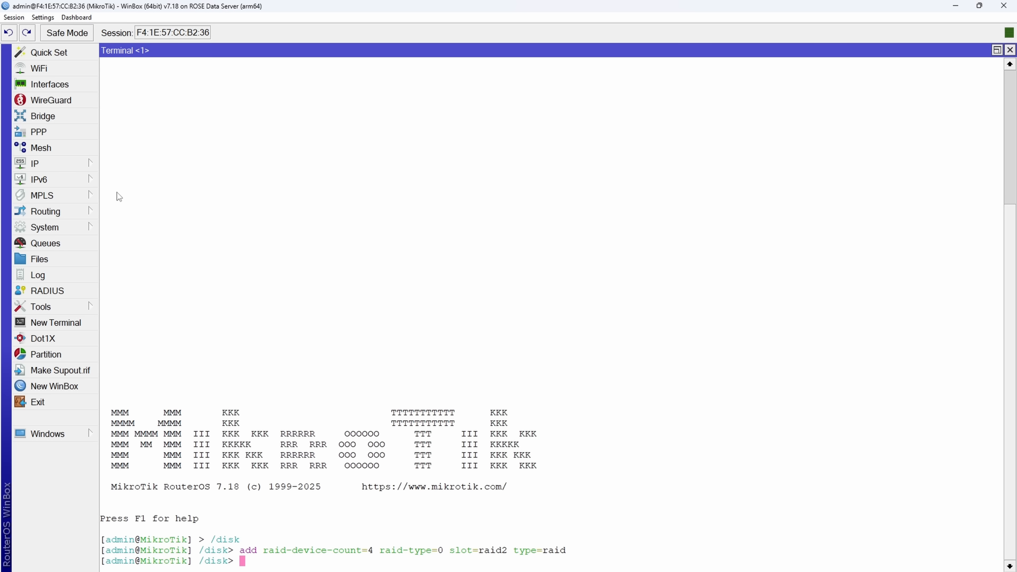
Check that raid2 appears in the disk list and return to the terminal
{"action": "left_click", "coordinate": [44, 227]}
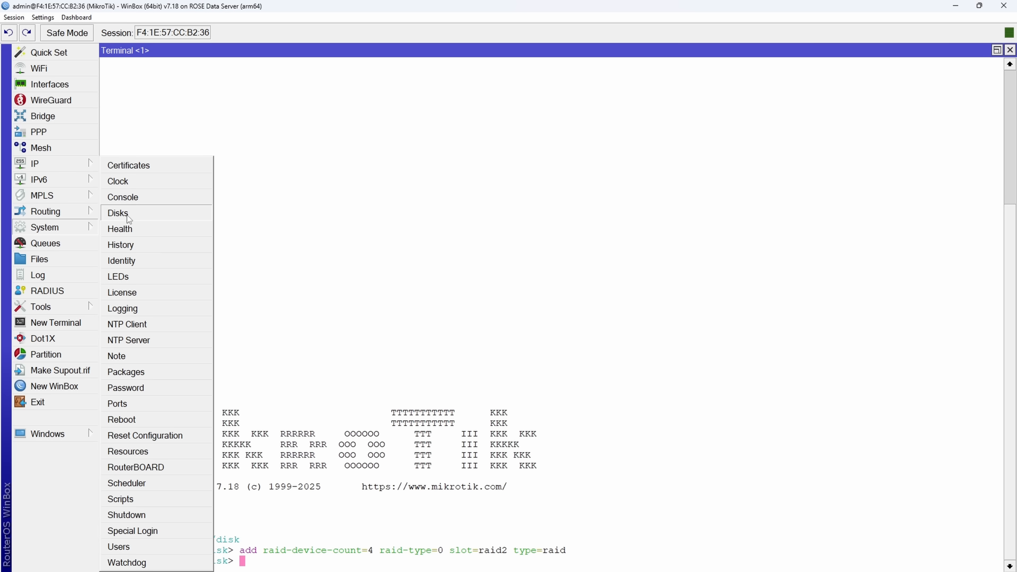
{"action": "left_click", "coordinate": [118, 212]}
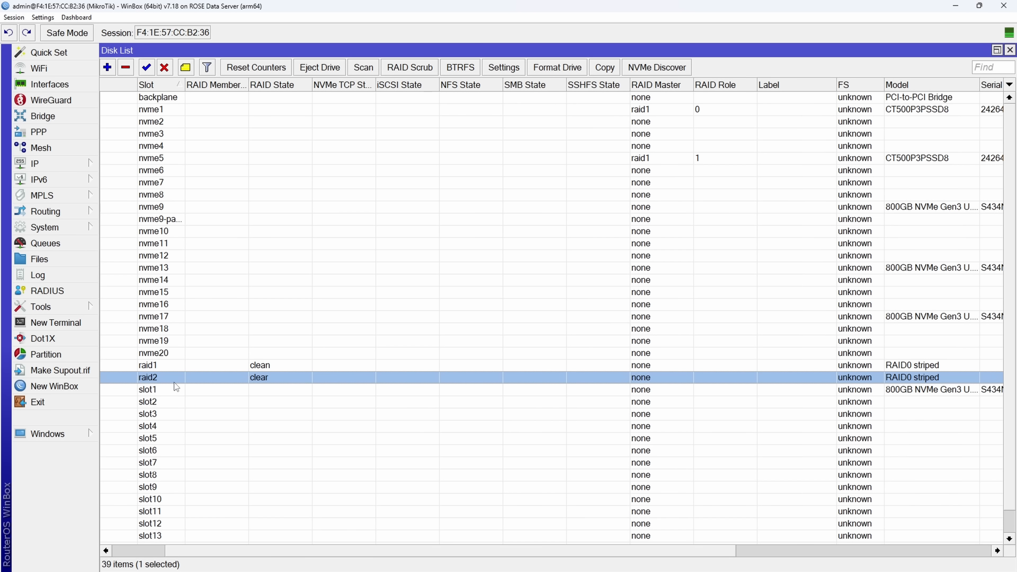
{"action": "left_click", "coordinate": [55, 323]}
{"action": "type", "text": "se"}
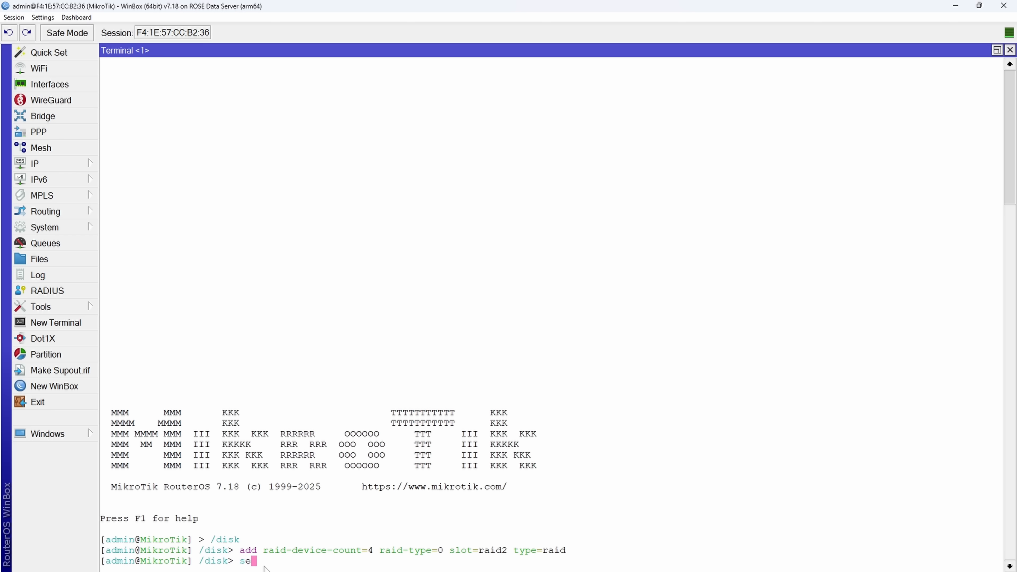
{"action": "type", "text": "t"}
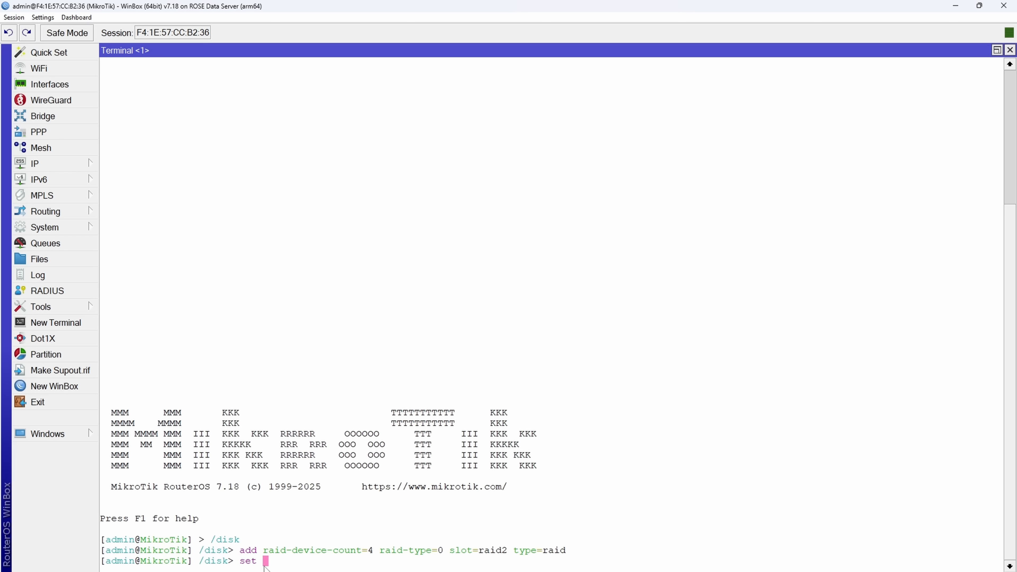
{"action": "mouse_move", "coordinate": [57, 245]}
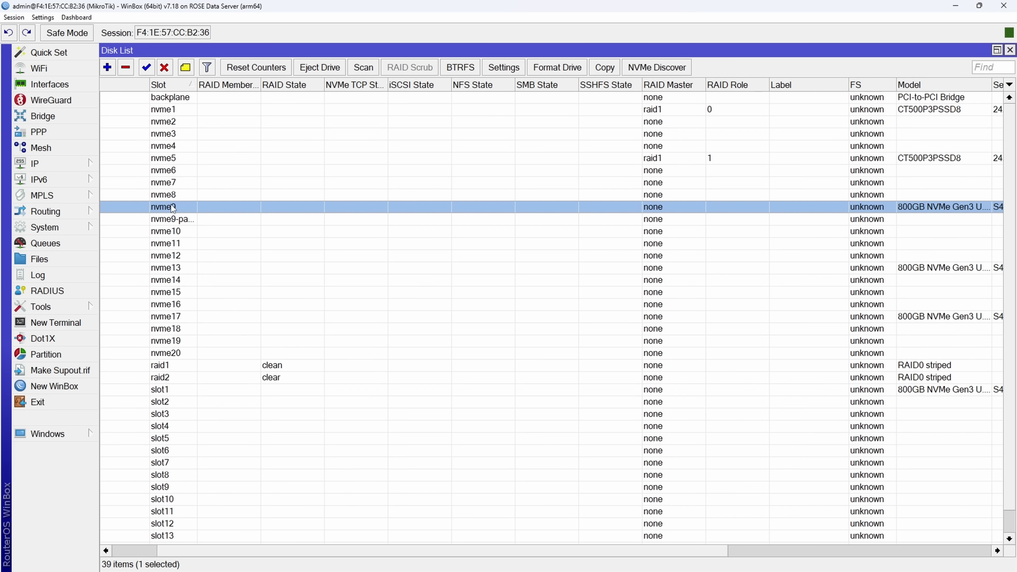
Inspect the nvme16, nvme17 and slot1 disk rows
{"action": "left_click", "coordinate": [169, 304]}
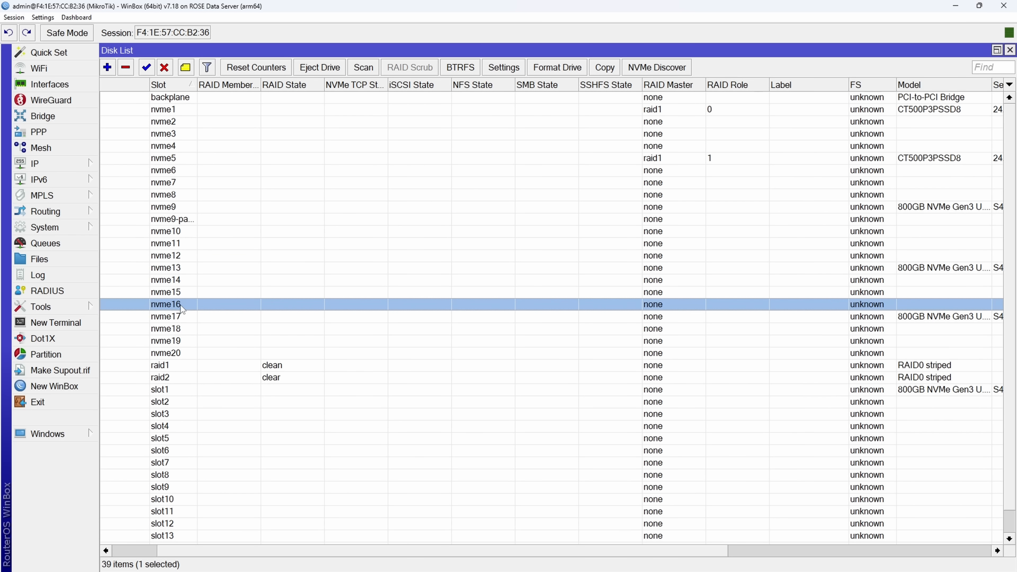
{"action": "left_click", "coordinate": [164, 317]}
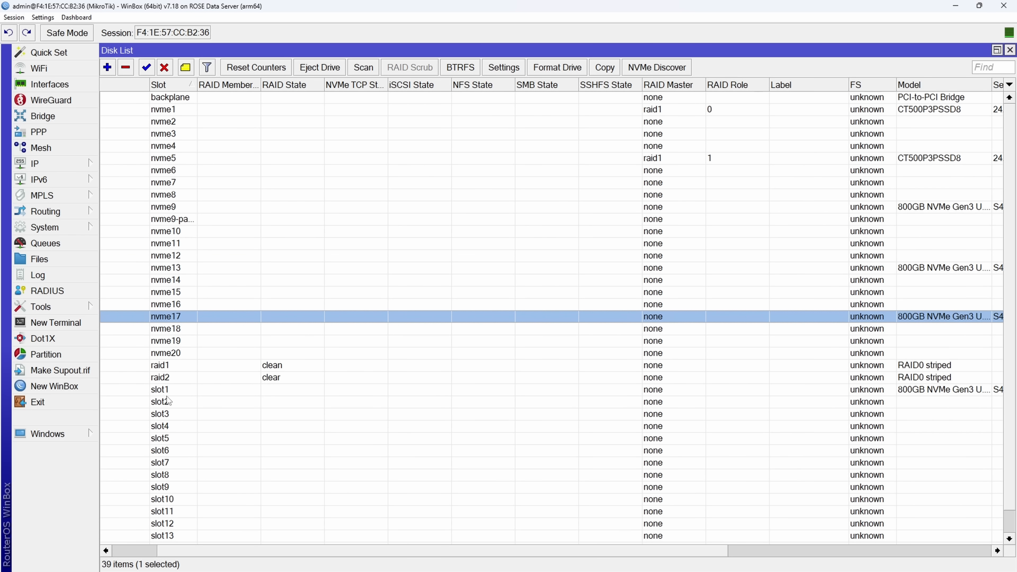
{"action": "left_click", "coordinate": [161, 389]}
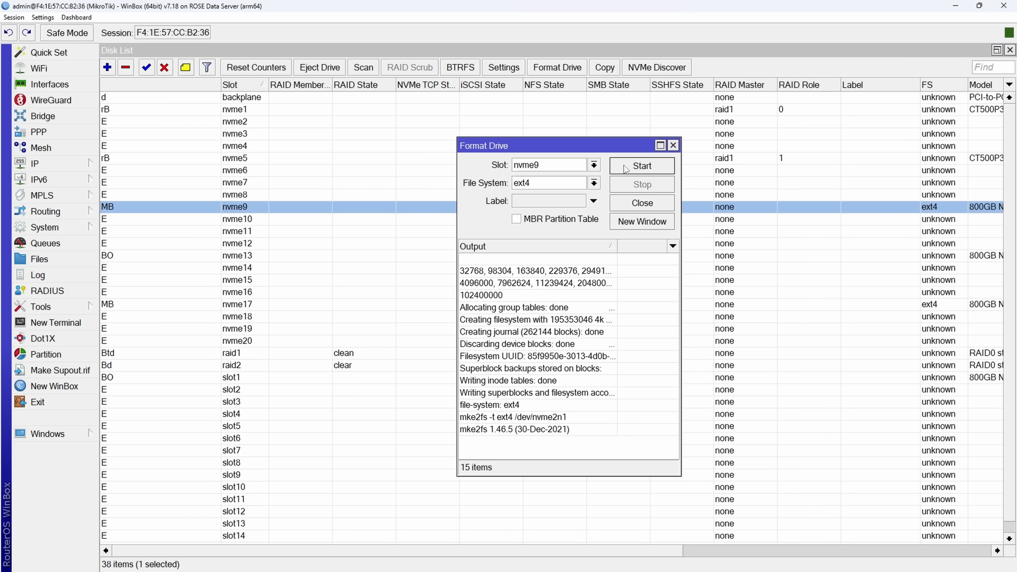
Format nvme9 and assign nvme9, nvme13, nvme17 and slot1 to raid2 with roles 0 to 3
{"action": "left_click", "coordinate": [56, 322]}
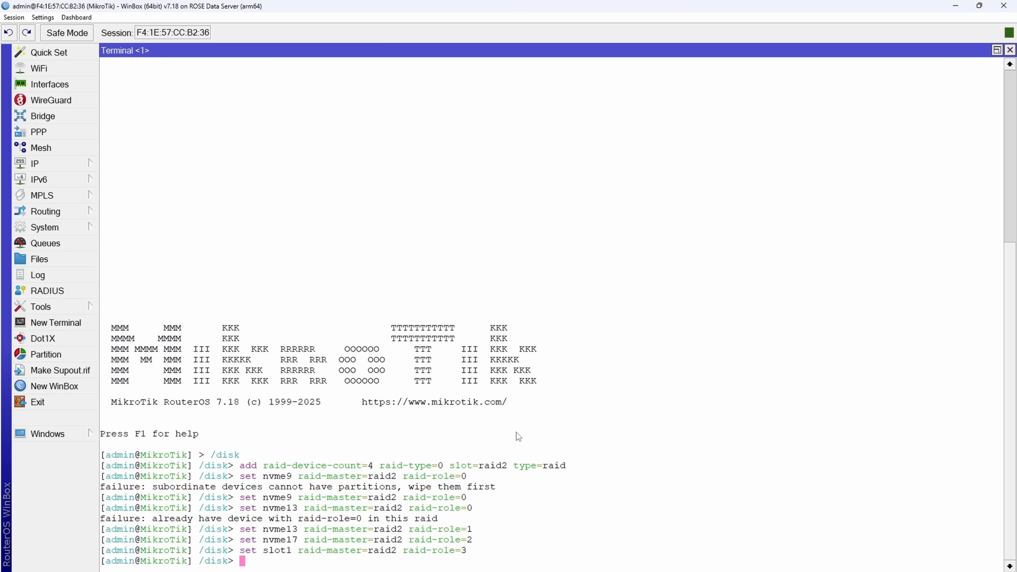
{"action": "type", "text": "format-drive raid2 file-system=ext4"}
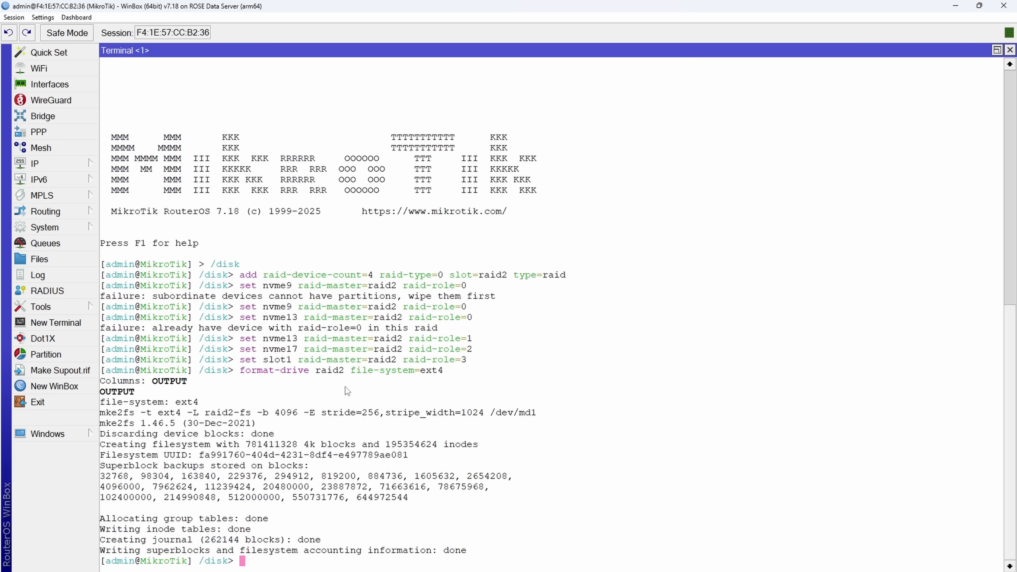
{"action": "mouse_move", "coordinate": [53, 268]}
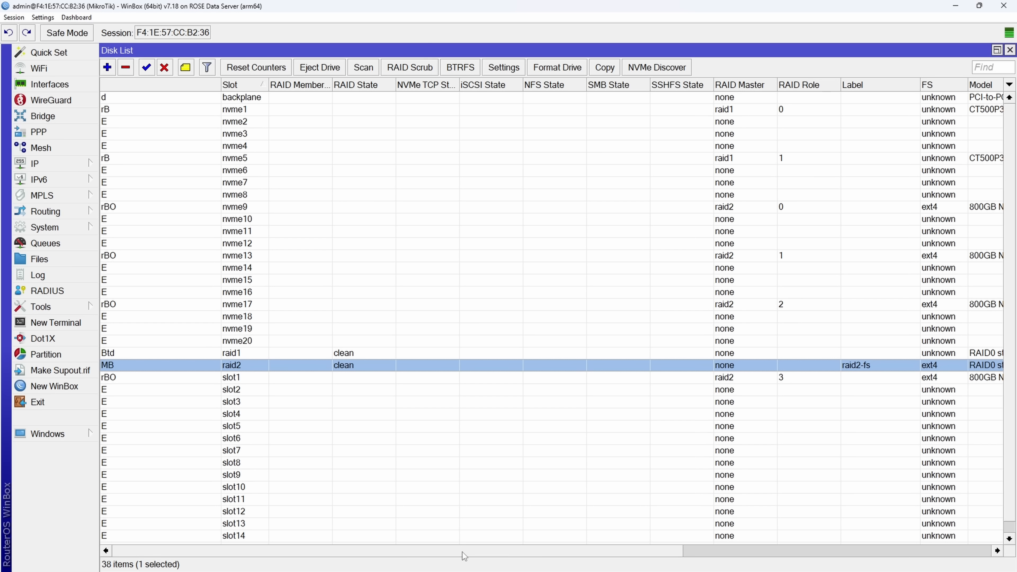
{"action": "scroll", "scroll_direction": "right", "scroll_amount": 3}
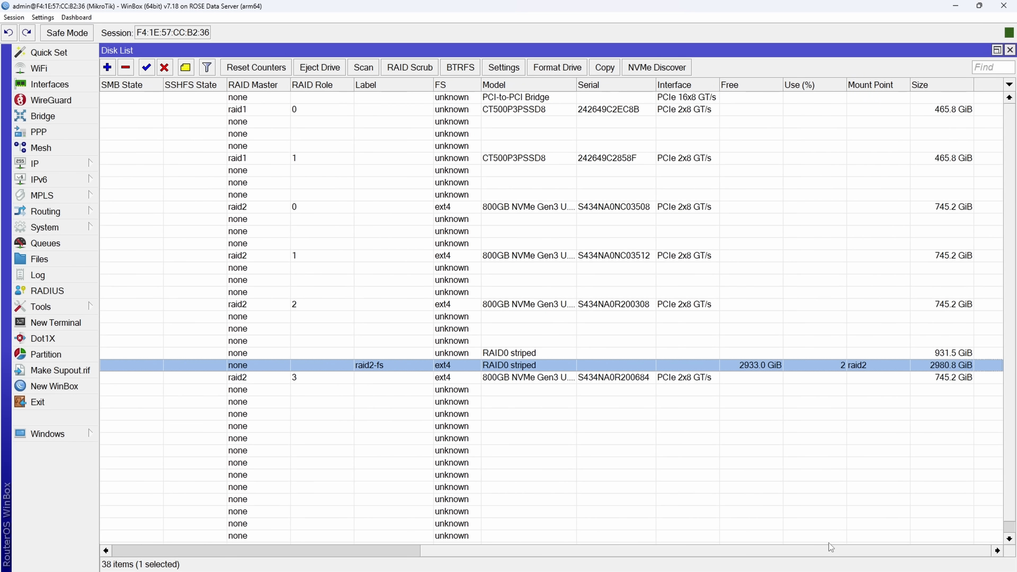
{"action": "mouse_move", "coordinate": [783, 369]}
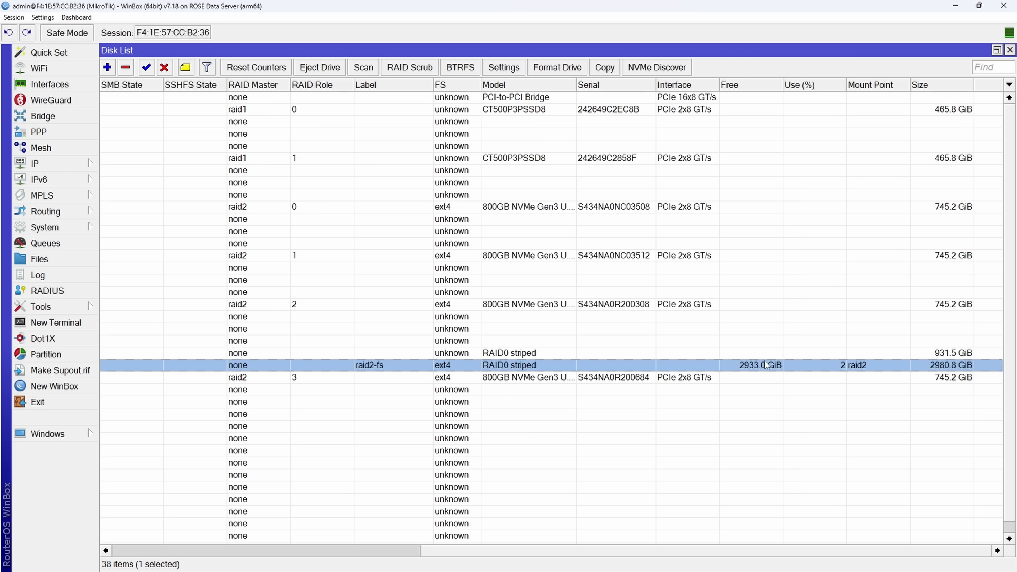
{"action": "mouse_move", "coordinate": [929, 294]}
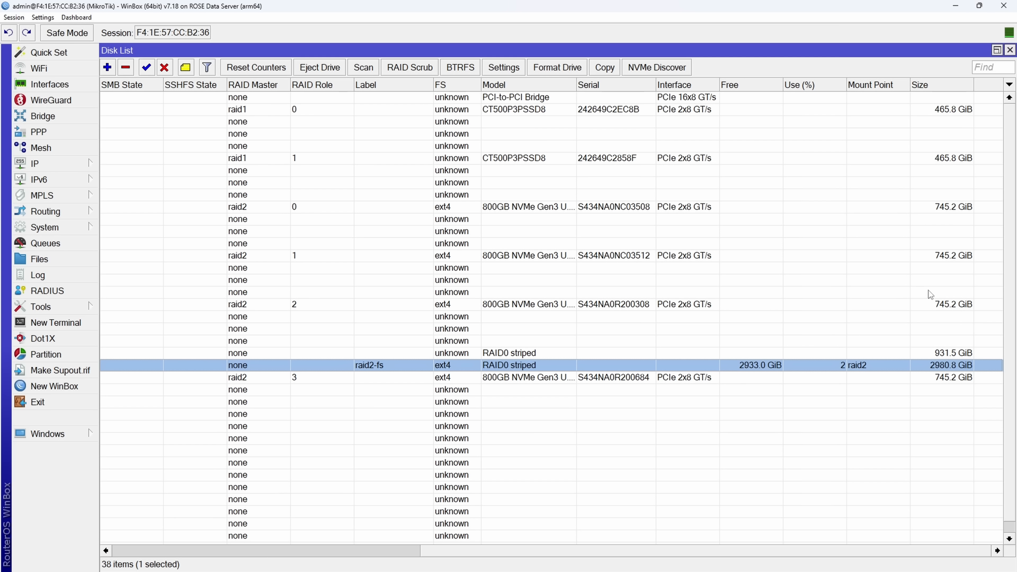
{"action": "mouse_move", "coordinate": [461, 531]}
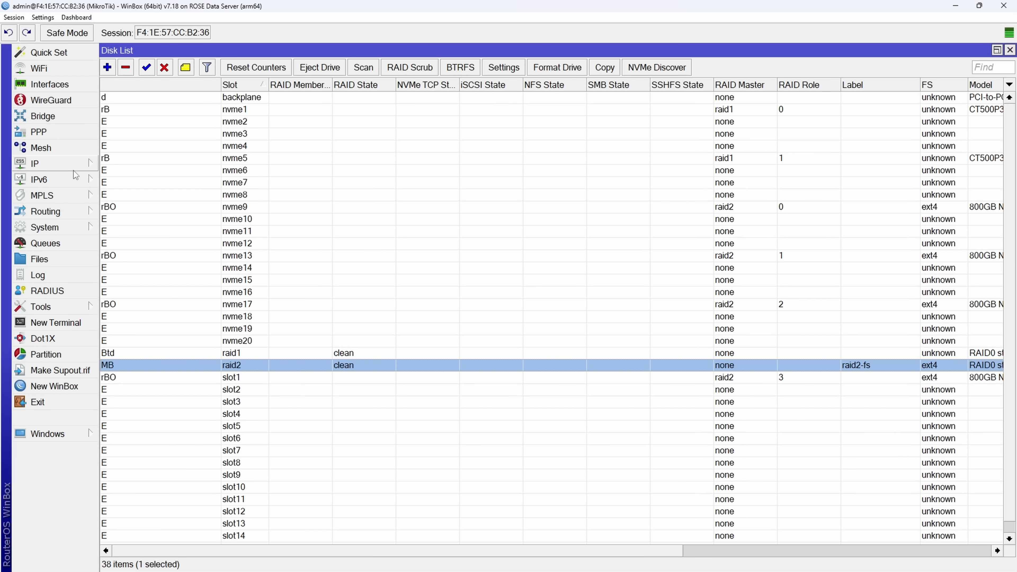
Reach the SMB shares list under IP > SMB, showing pub and raid1share
{"action": "left_click", "coordinate": [35, 163]}
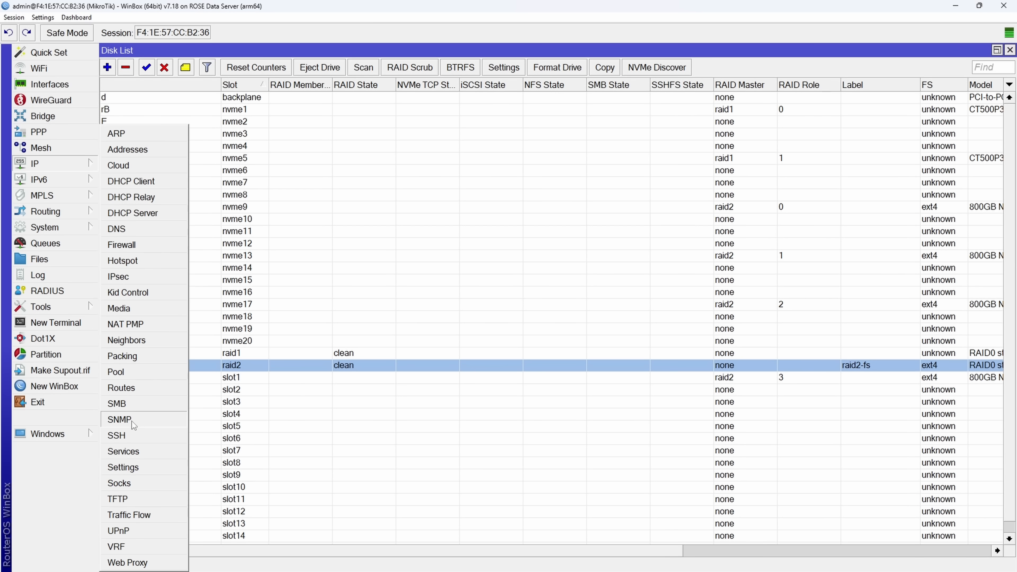
{"action": "left_click", "coordinate": [116, 402]}
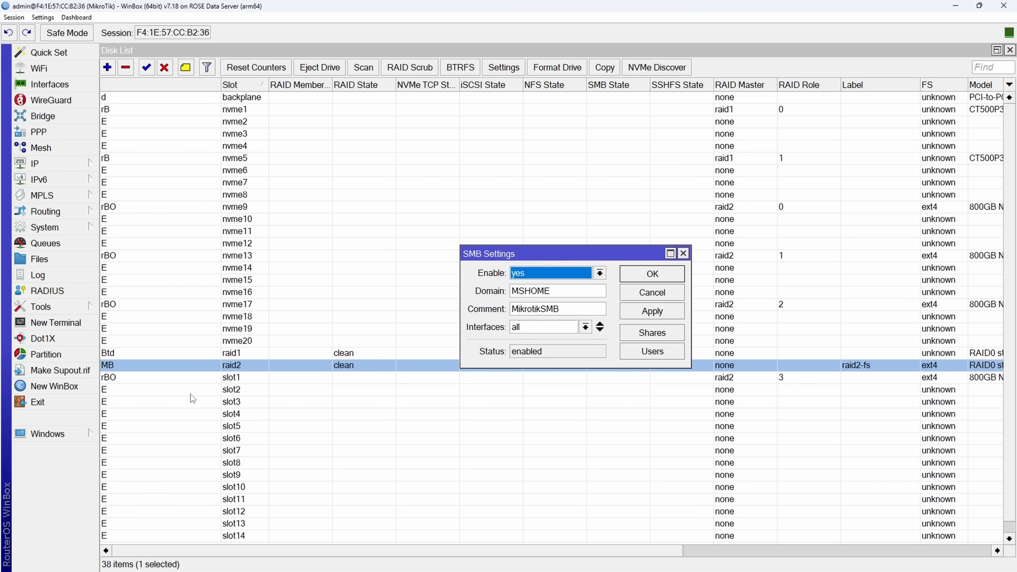
{"action": "mouse_move", "coordinate": [591, 278]}
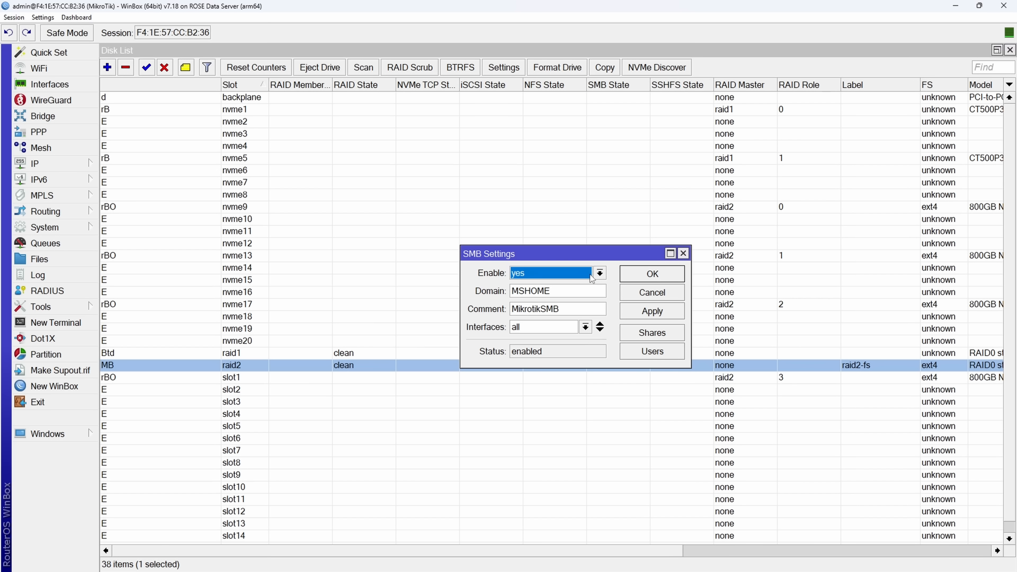
{"action": "mouse_move", "coordinate": [620, 335]}
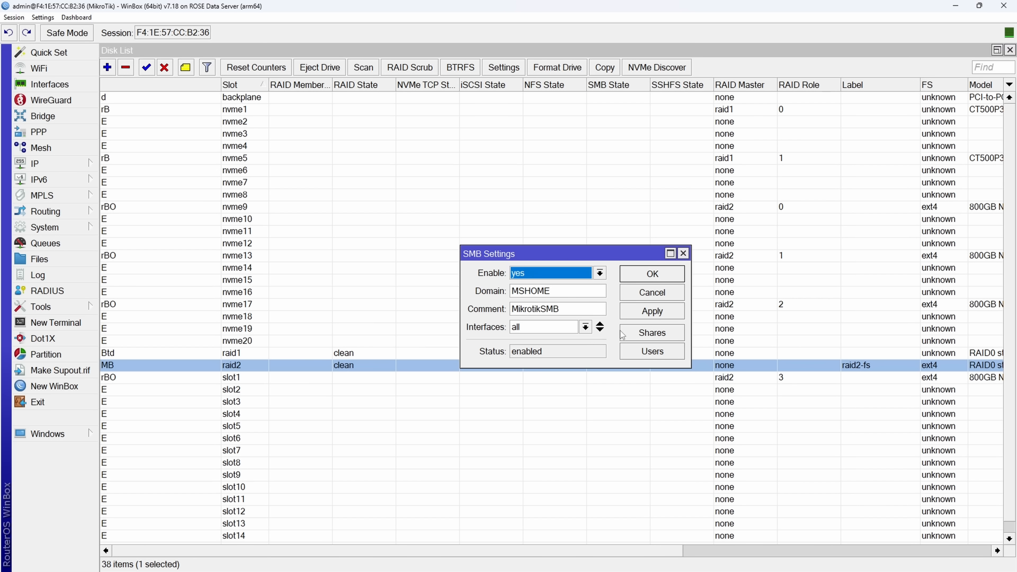
{"action": "left_click", "coordinate": [651, 333]}
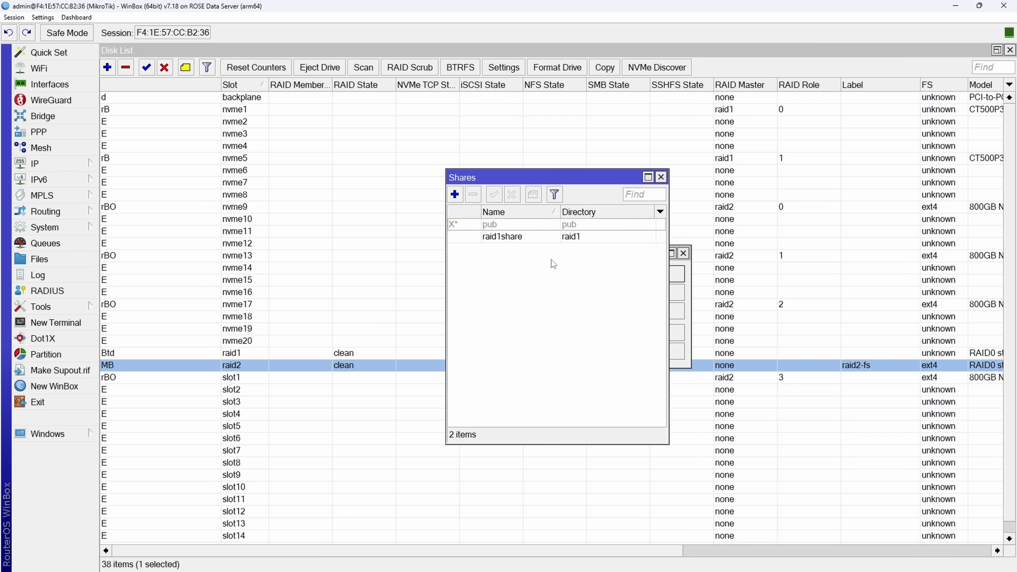
{"action": "mouse_move", "coordinate": [511, 245]}
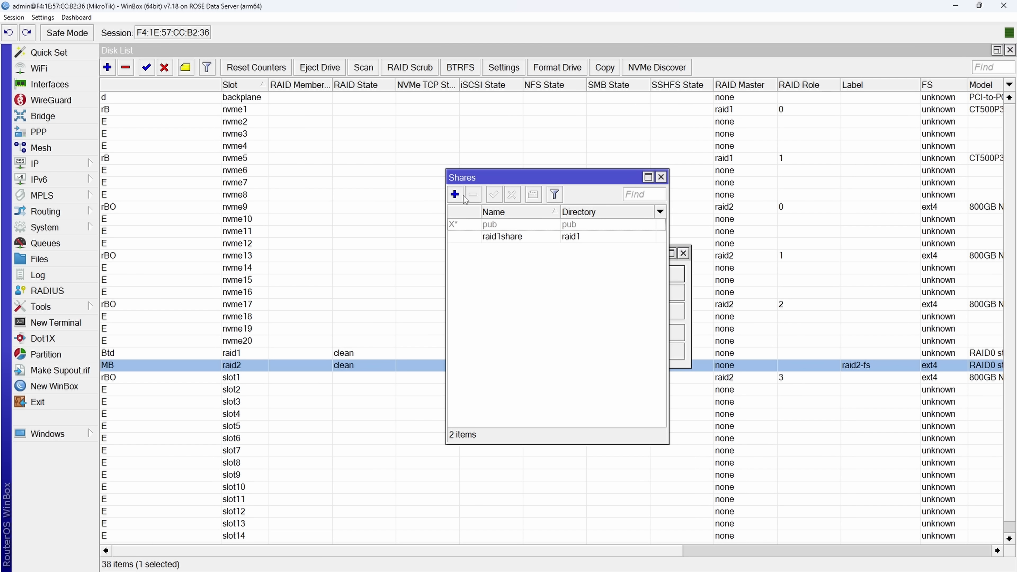
Create SMB share raid2share on directory raid2 for valid user service and confirm it
{"action": "left_click", "coordinate": [454, 193]}
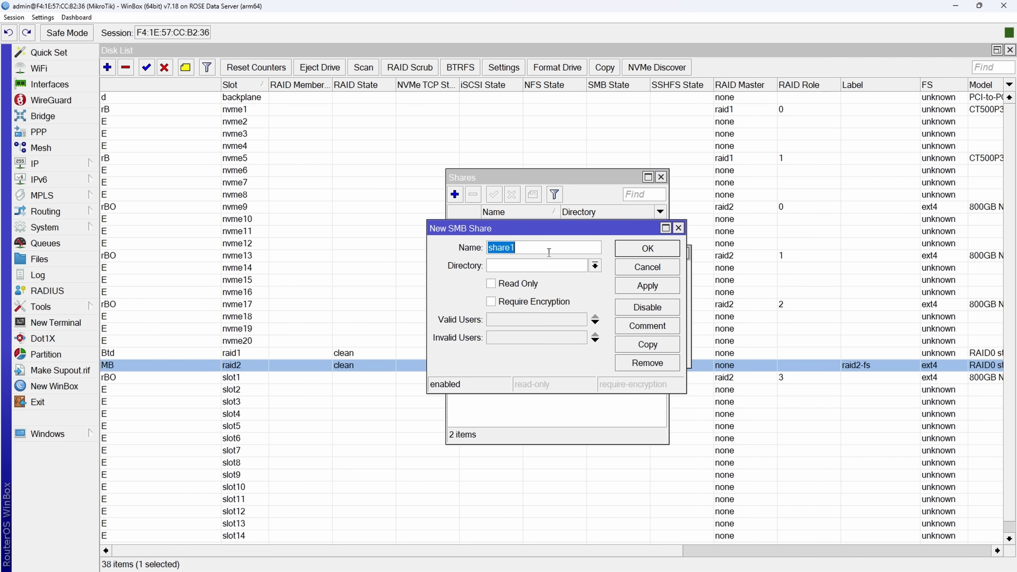
{"action": "type", "text": "raid2share"}
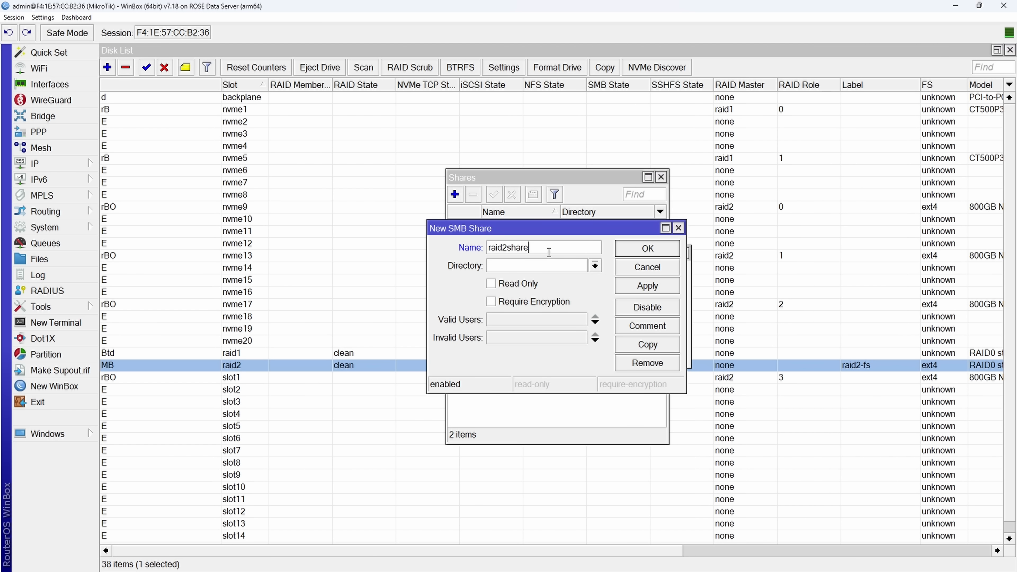
{"action": "left_click", "coordinate": [593, 265]}
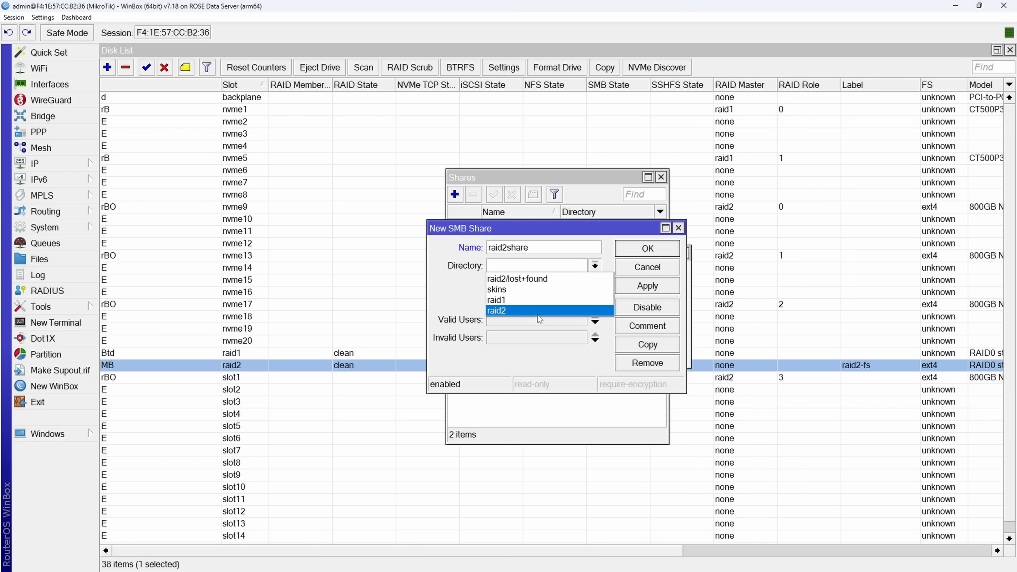
{"action": "left_click", "coordinate": [497, 311]}
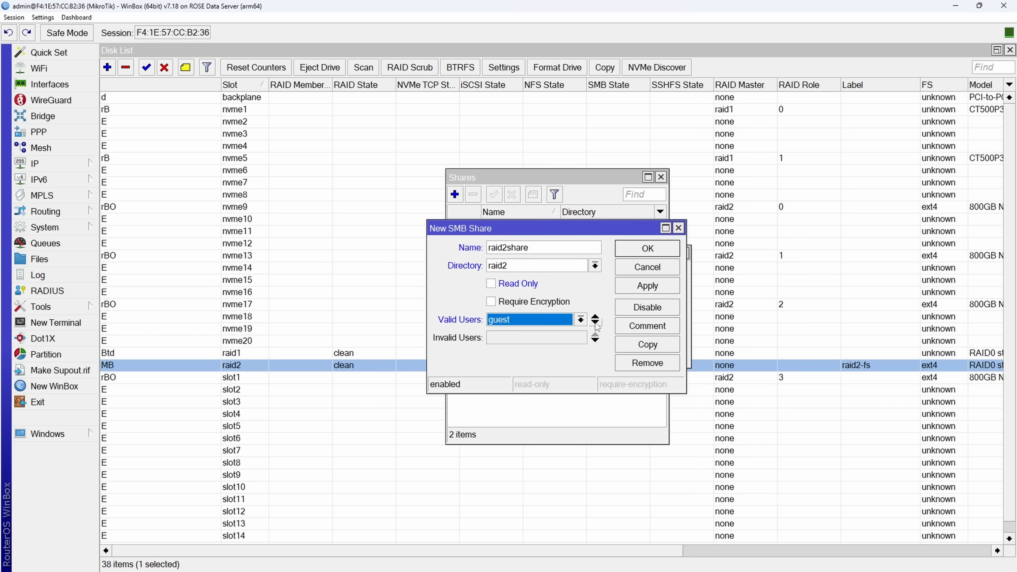
{"action": "left_click", "coordinate": [579, 319]}
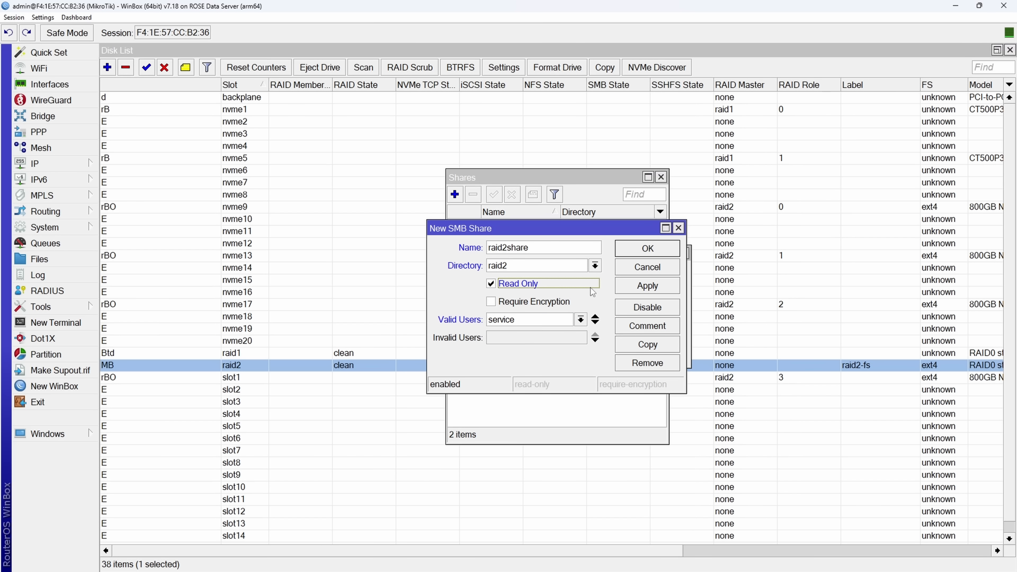
{"action": "left_click", "coordinate": [646, 248]}
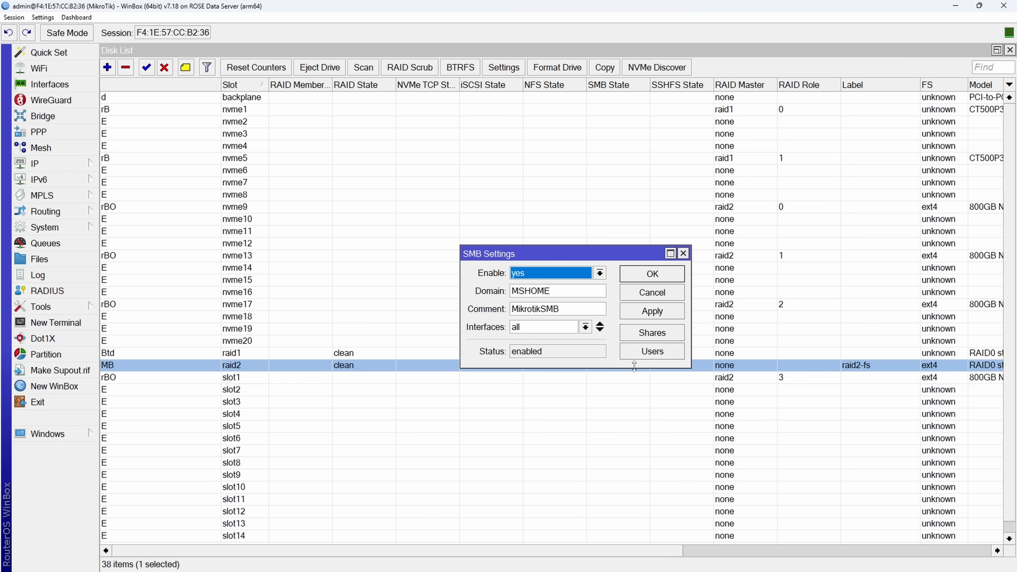
Show the SMB Users list with the guest and service accounts
{"action": "left_click", "coordinate": [651, 351]}
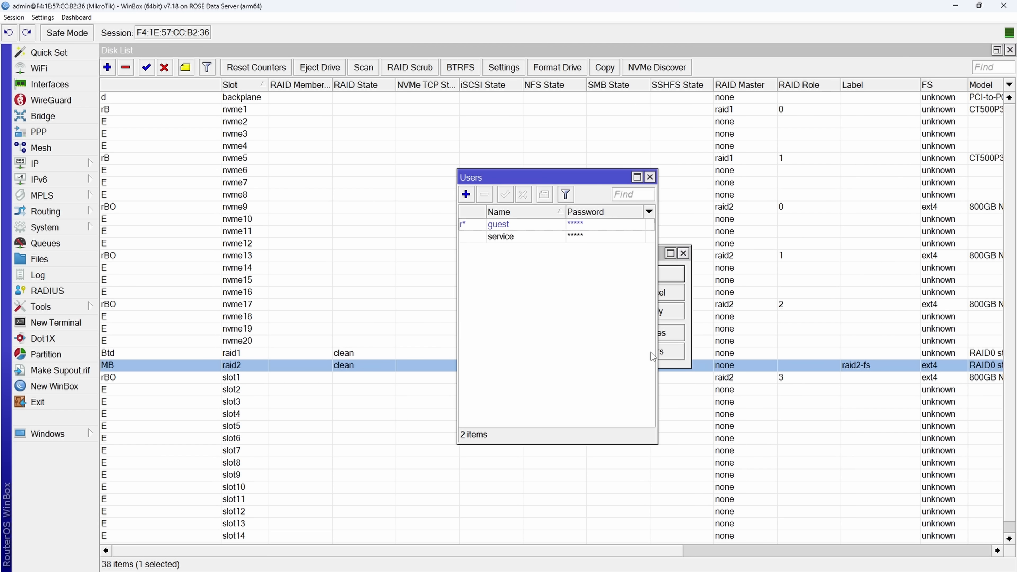
{"action": "mouse_move", "coordinate": [535, 244]}
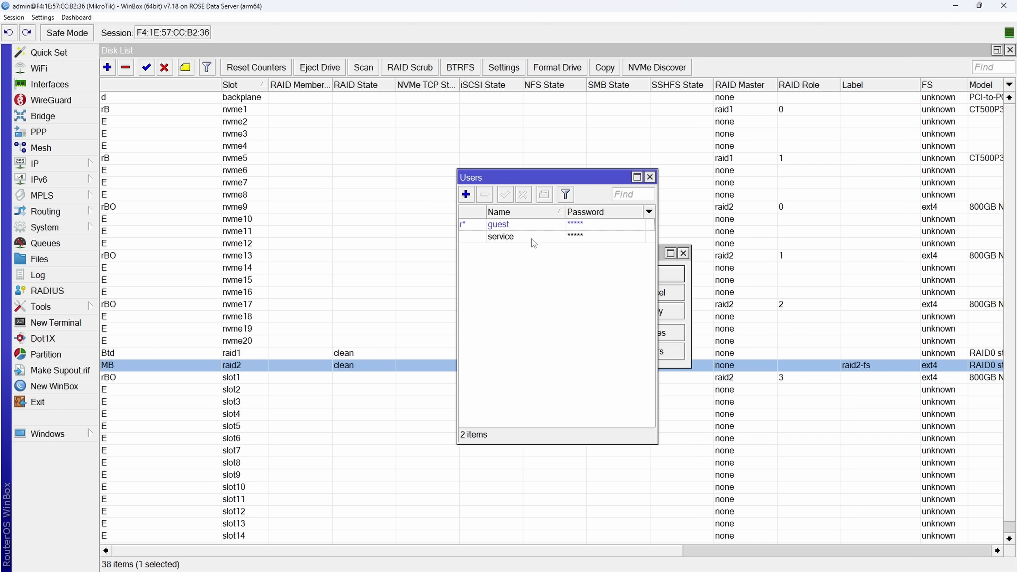
{"action": "mouse_move", "coordinate": [512, 247]}
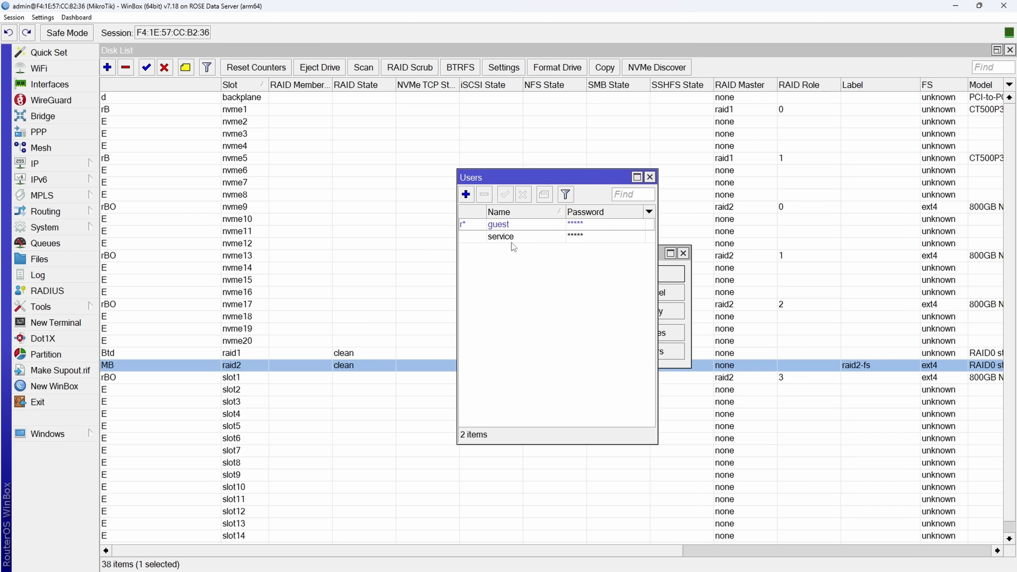
{"action": "mouse_move", "coordinate": [515, 245]}
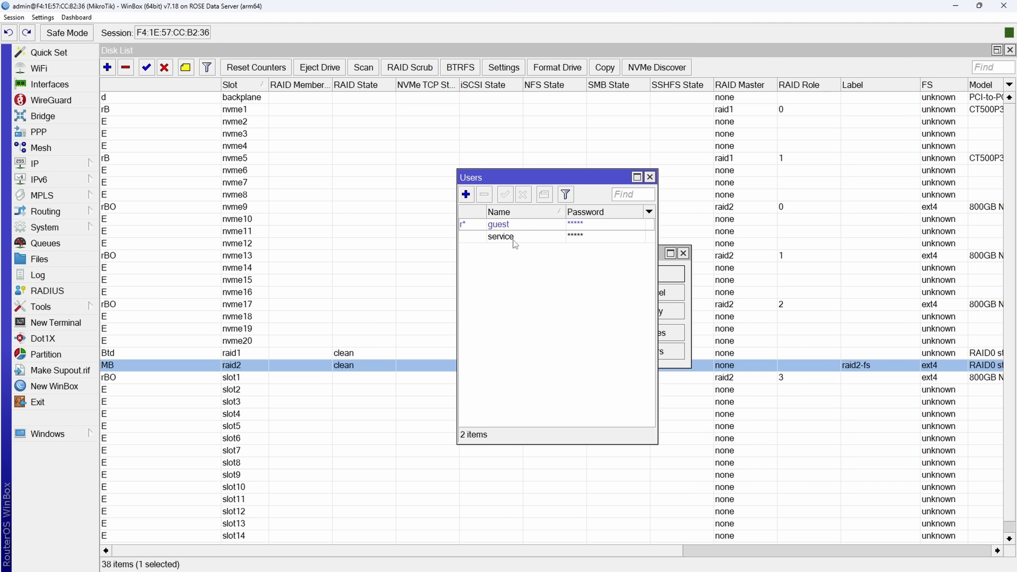
{"action": "mouse_move", "coordinate": [522, 242]}
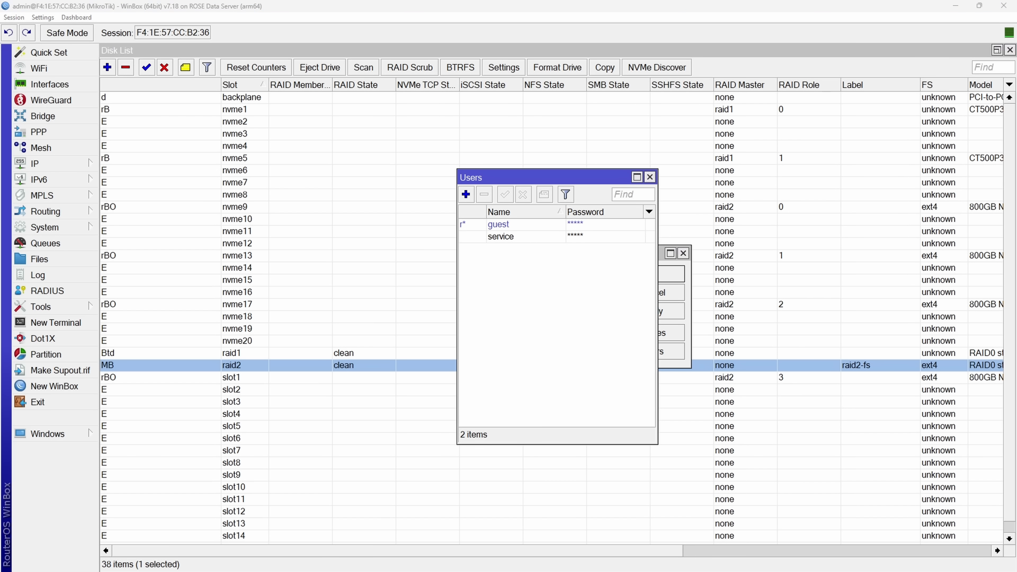
Sign in to 10.0.1.94 as the service user and reach raid2share with its lost+found folder
{"action": "type", "text": "servi"}
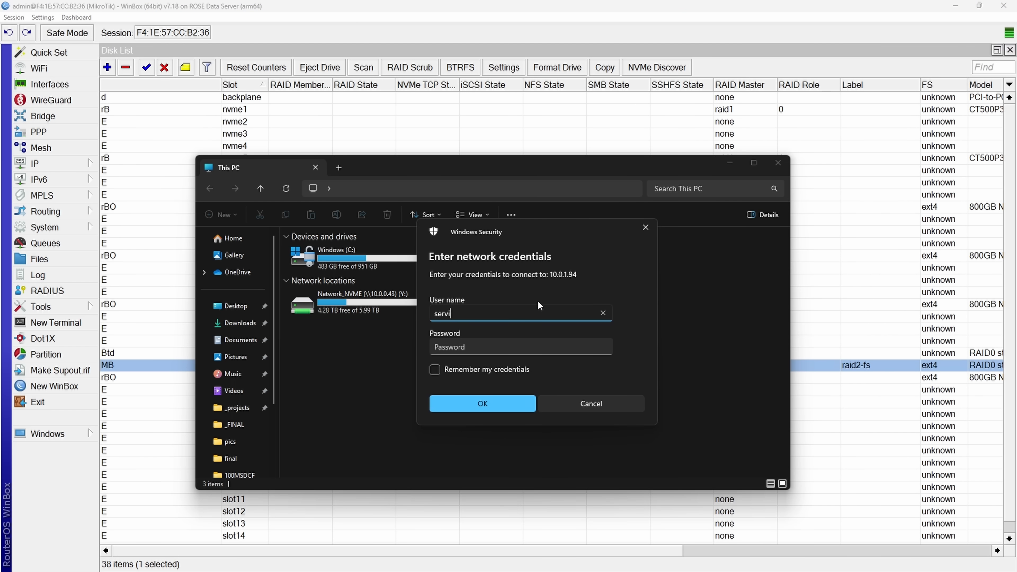
{"action": "left_click", "coordinate": [482, 403]}
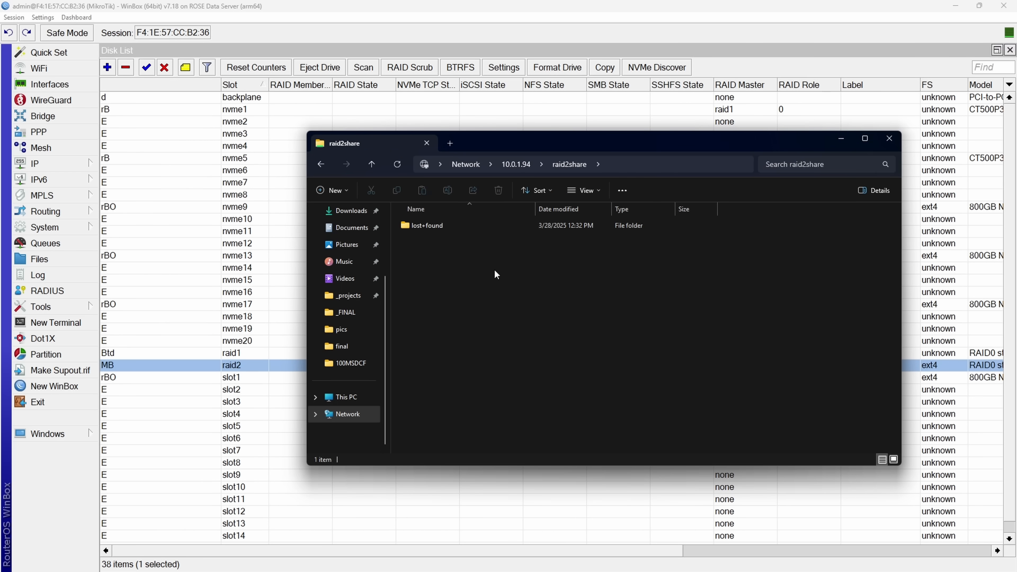
{"action": "mouse_move", "coordinate": [560, 148]}
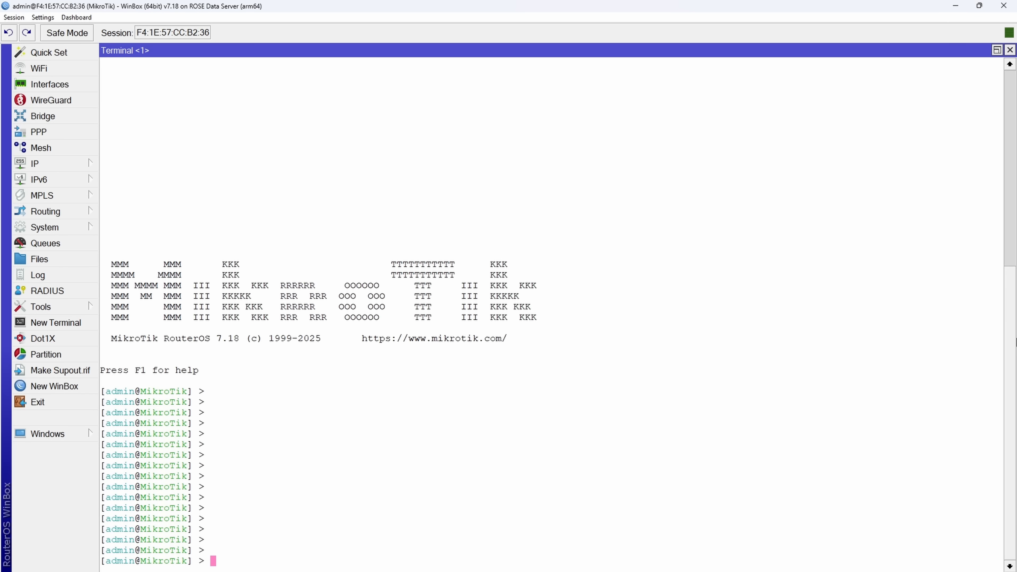
Run /disk set raid2 nvme-tcp-export=yes with the nvme-tcp-port option in a terminal
{"action": "type", "text": "/disk"}
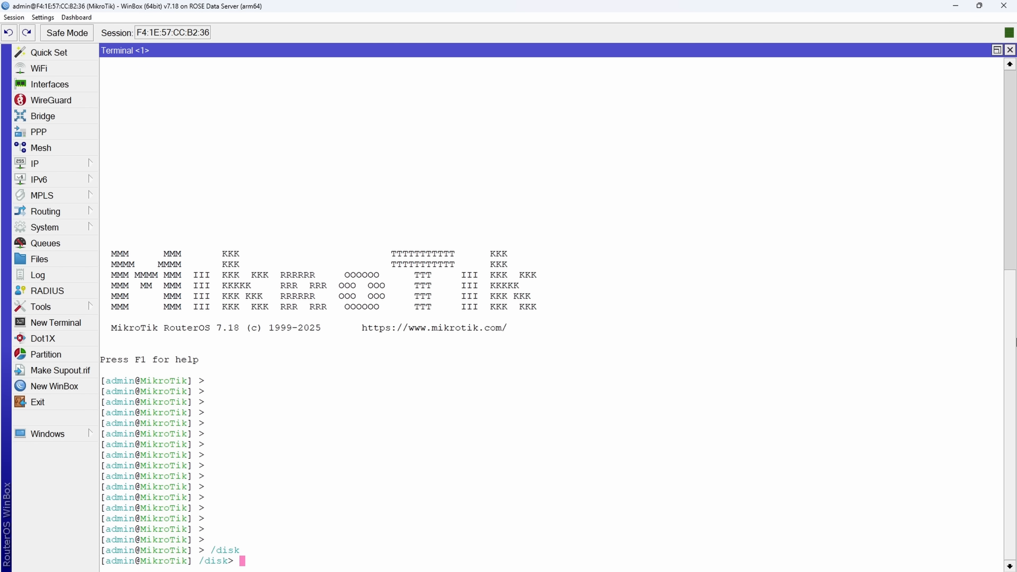
{"action": "type", "text": "set"}
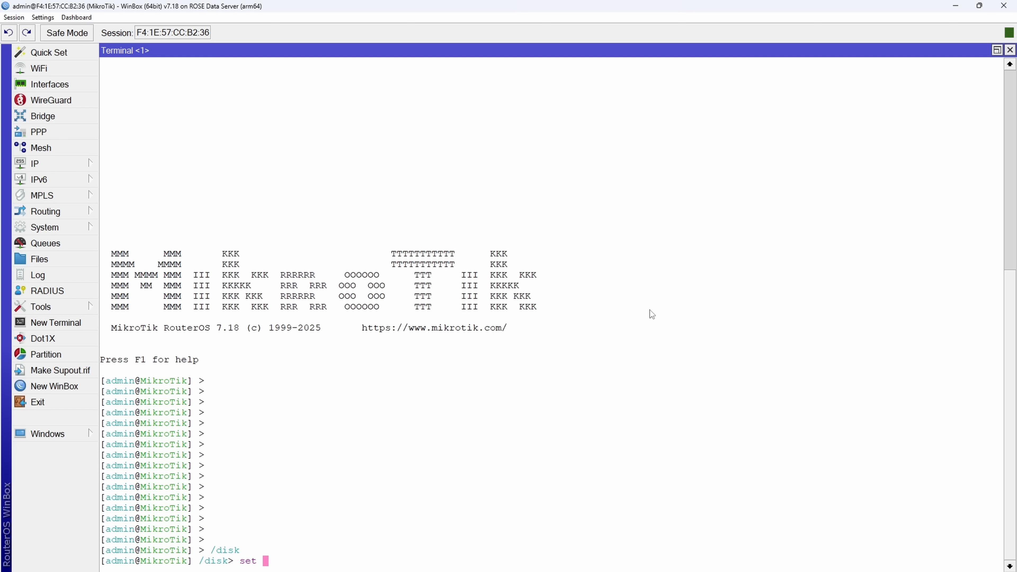
{"action": "type", "text": "raid2"}
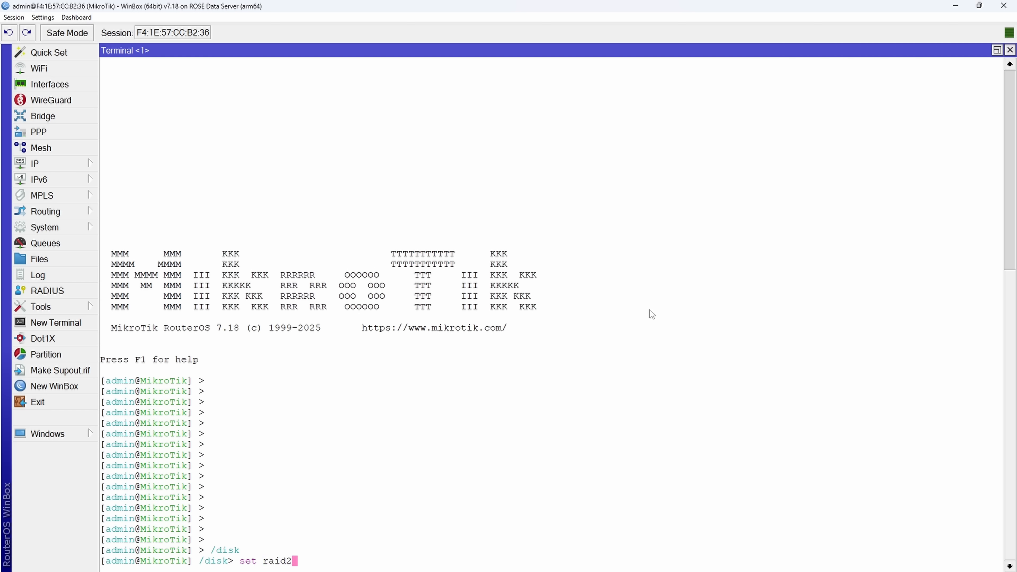
{"action": "type", "text": "nvme"}
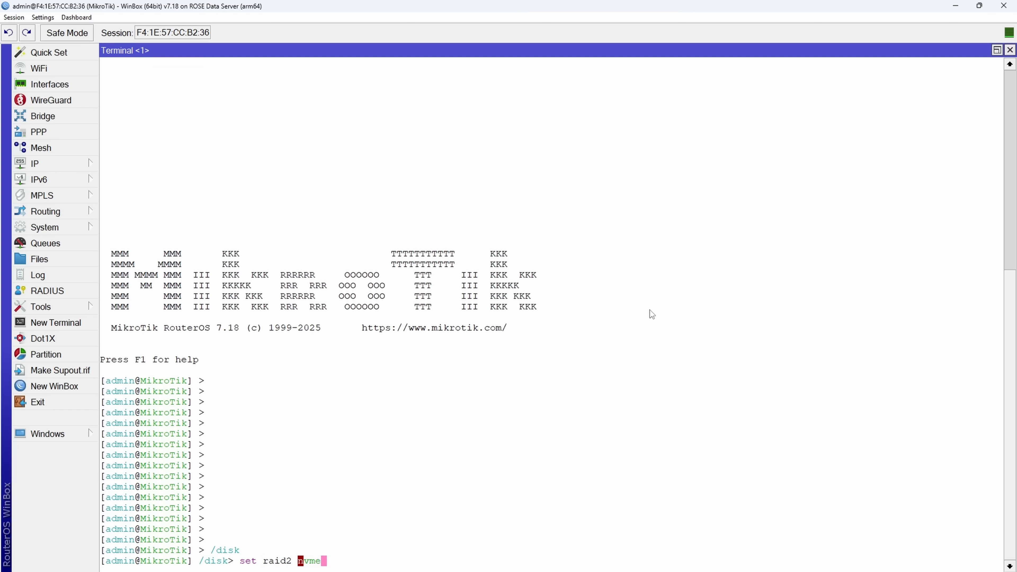
{"action": "type", "text": "-tcp-export"}
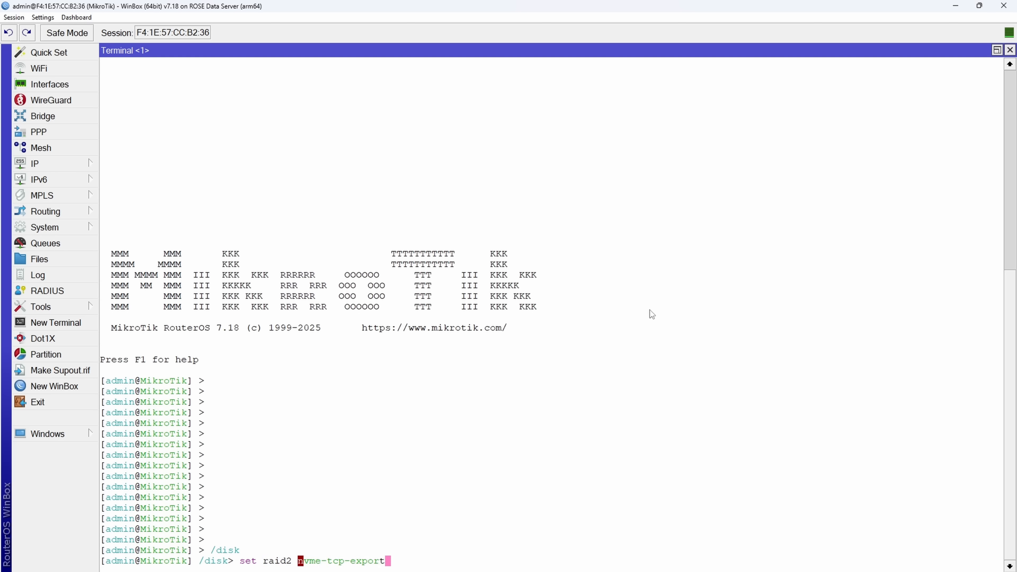
{"action": "type", "text": "=yes"}
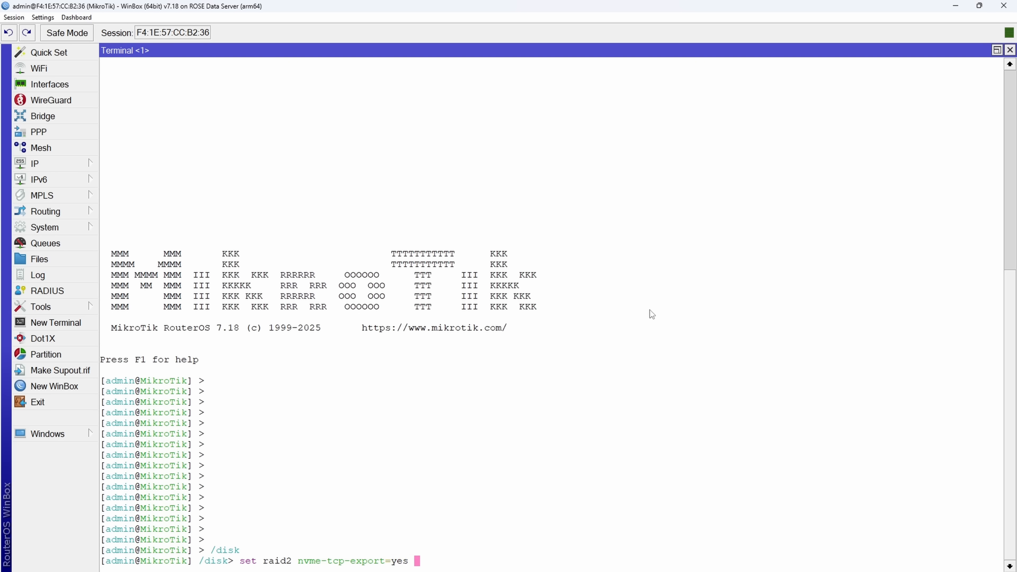
{"action": "type", "text": "nvme-t"}
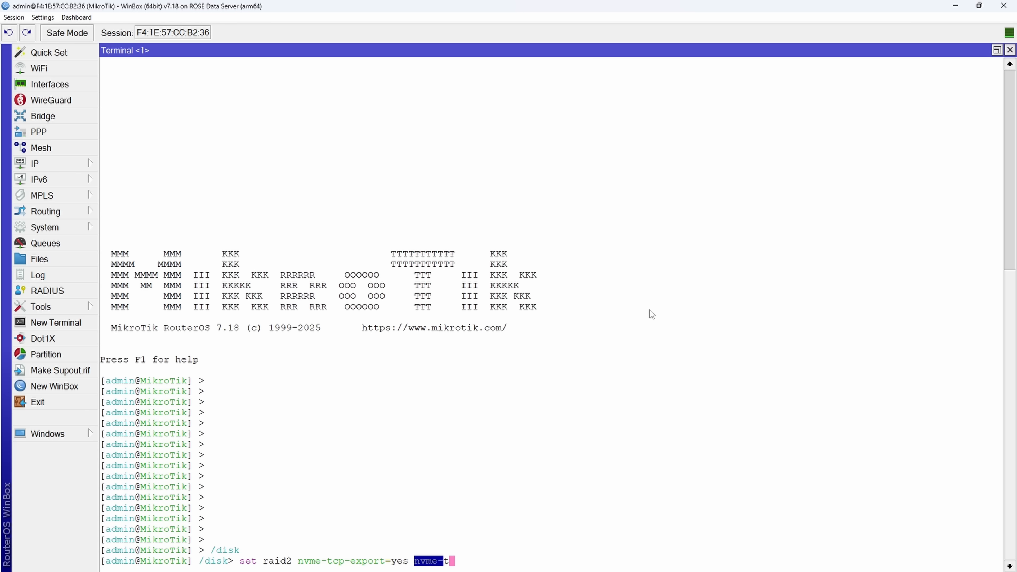
{"action": "type", "text": "cp-po"}
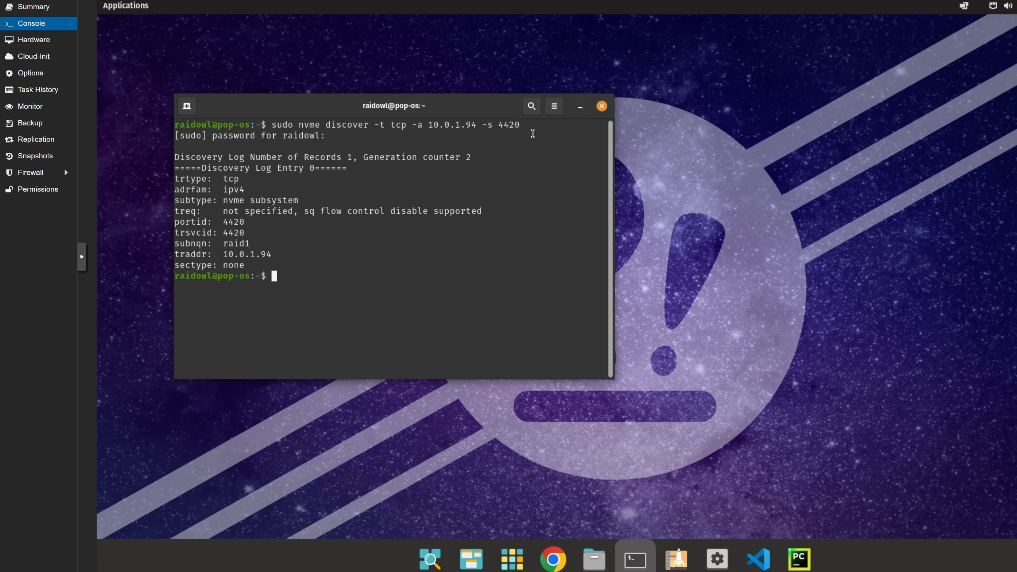
{"action": "mouse_move", "coordinate": [321, 156]}
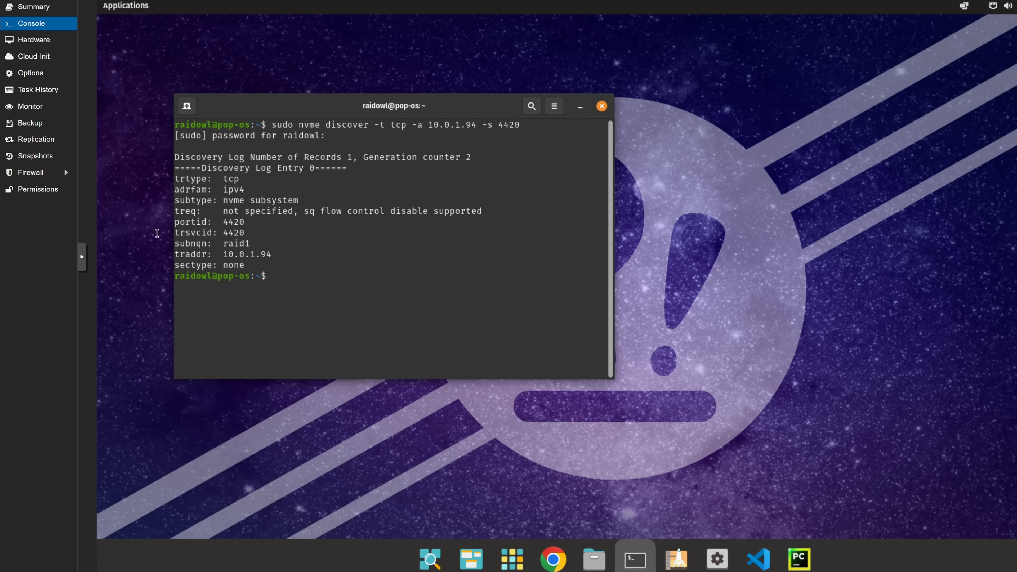
Connect to raid1 at 10.0.1.94 port 4420 via nvme connect and list /dev/nvme* devices
{"action": "type", "text": "sudo nvme connect -t tcp -a 10.0.1.94 -s 4420 -n raid1"}
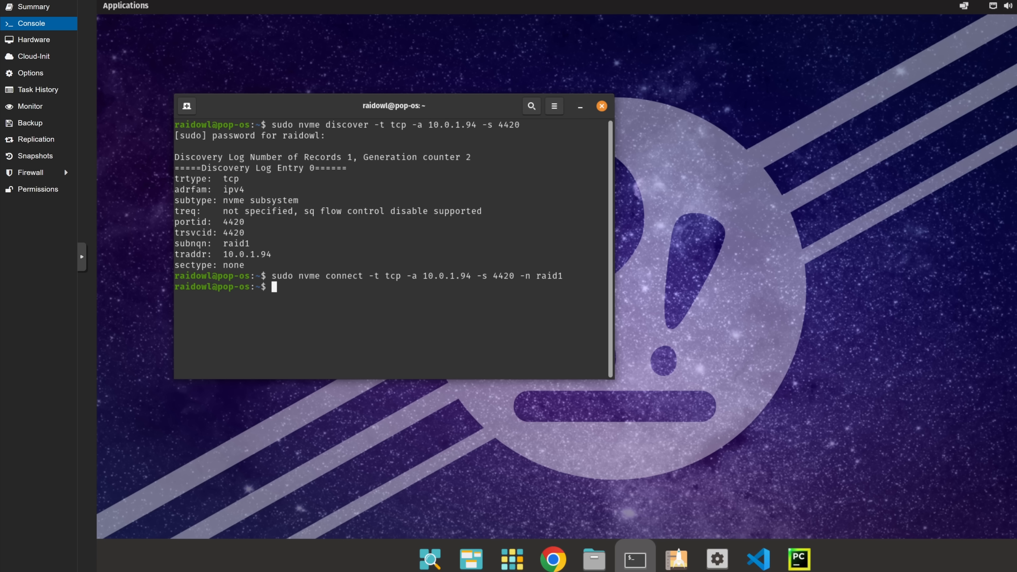
{"action": "type", "text": "ls /dev/nvme*"}
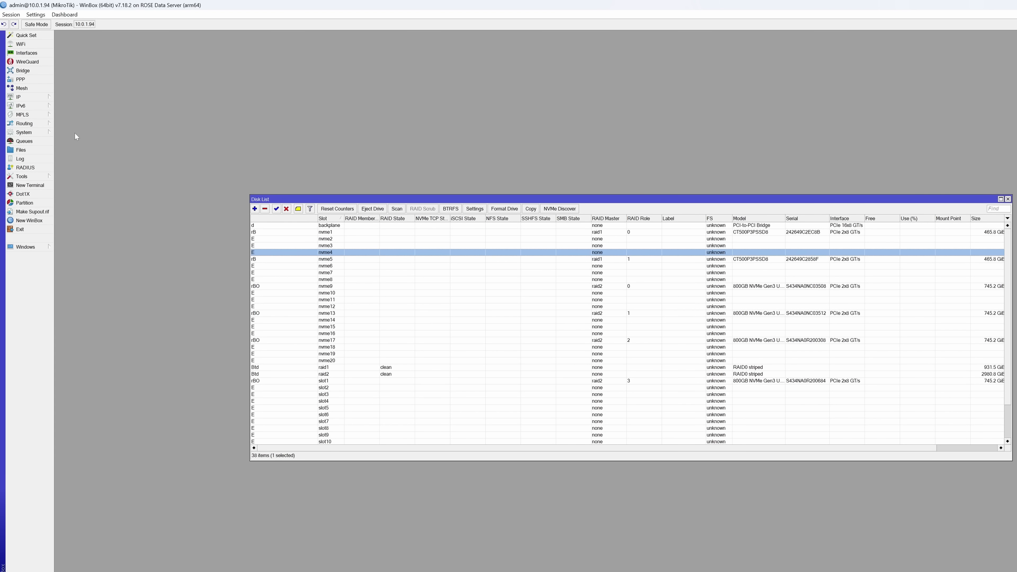
Browse the router's files, inspect the raid1 disk details, and view the Sync list
{"action": "left_click", "coordinate": [23, 133]}
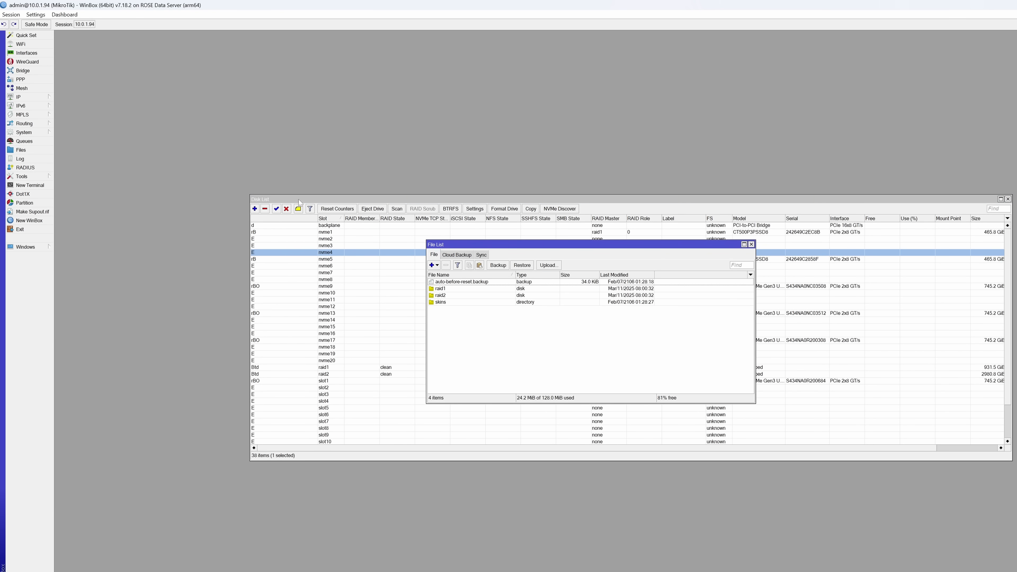
{"action": "double_click", "coordinate": [439, 288]}
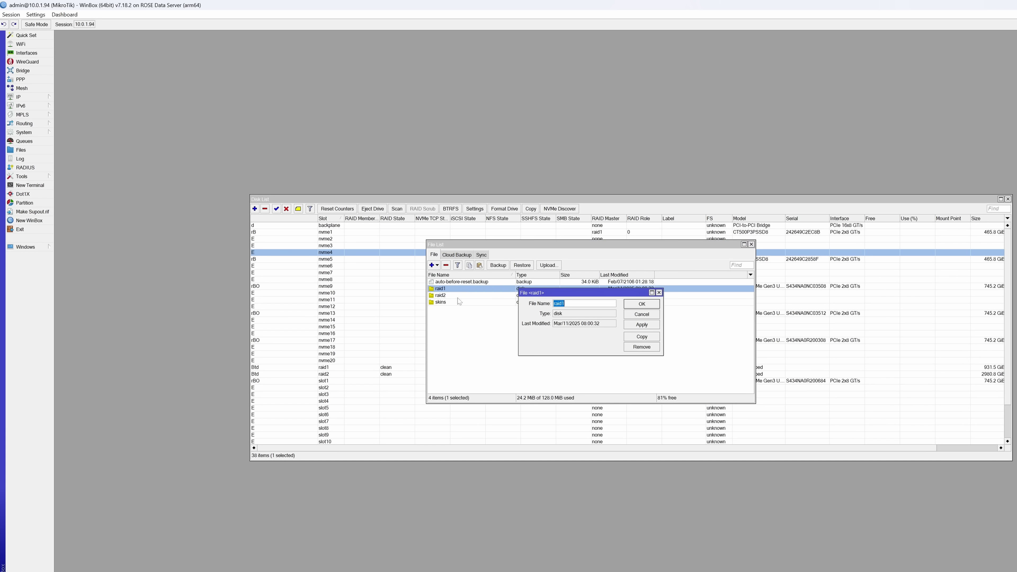
{"action": "left_click", "coordinate": [641, 303]}
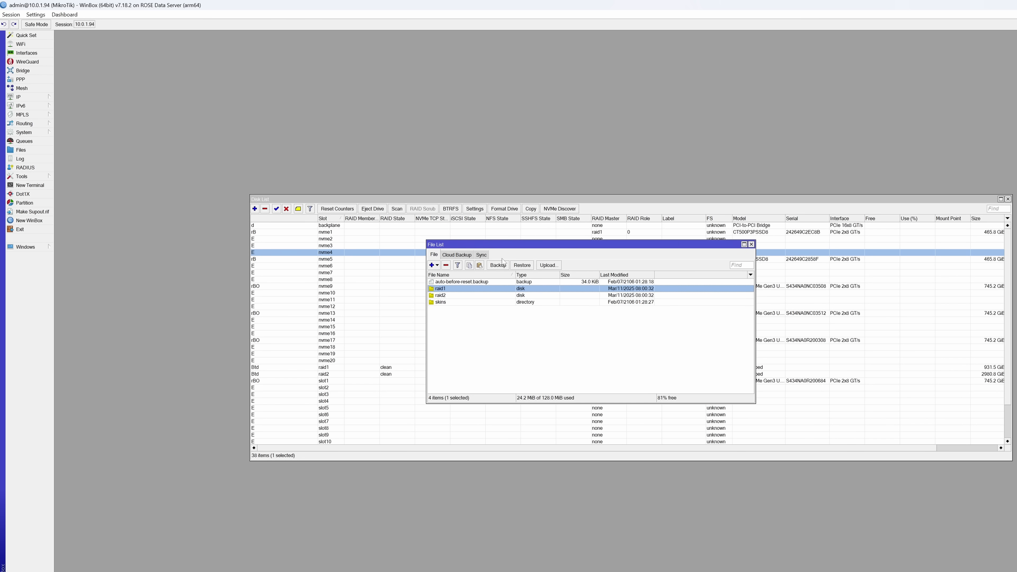
{"action": "left_click", "coordinate": [481, 254]}
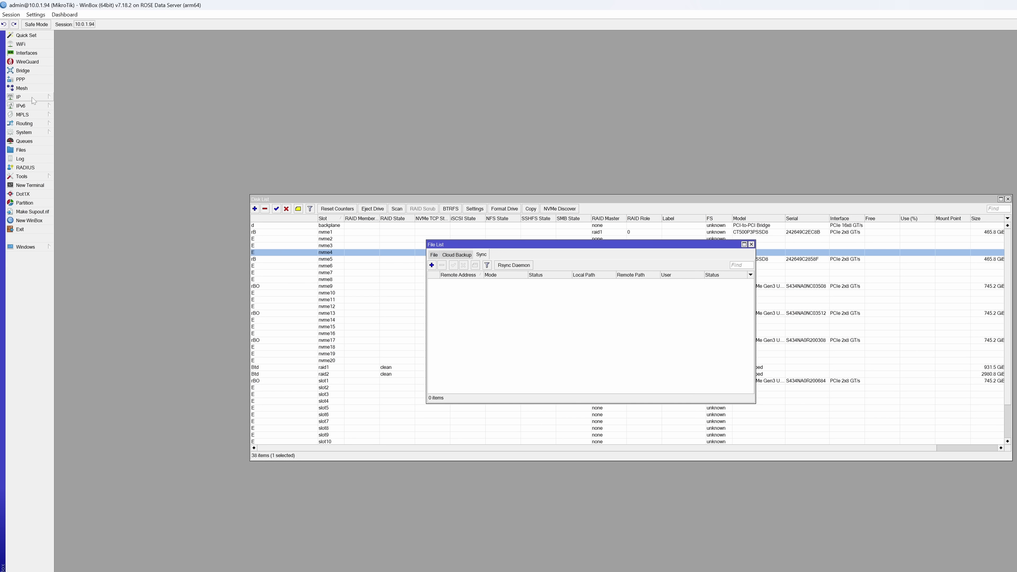
Bring up the SMB service settings, enabled with domain MSHOME
{"action": "left_click", "coordinate": [18, 96]}
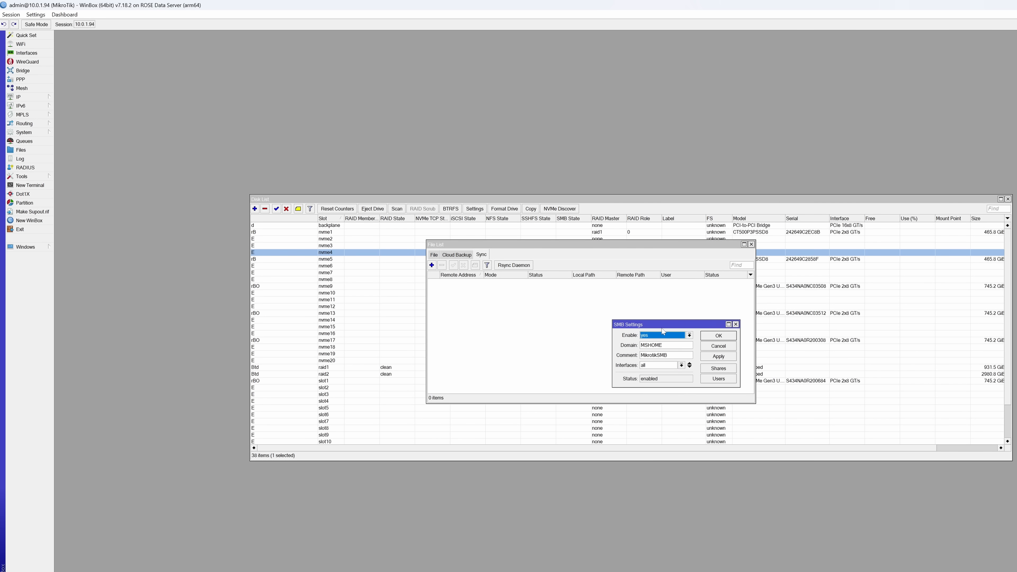
{"action": "mouse_move", "coordinate": [719, 371]}
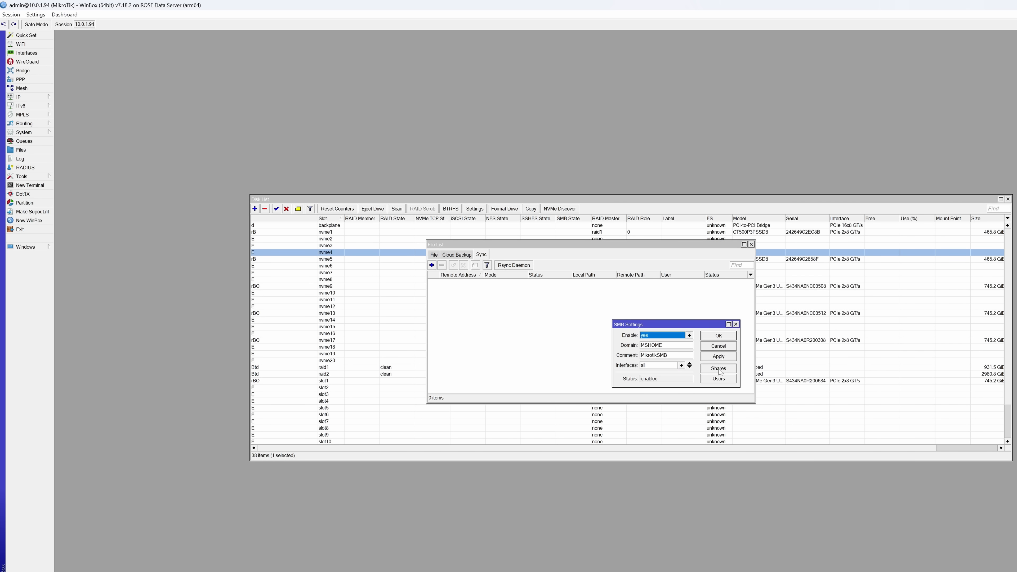